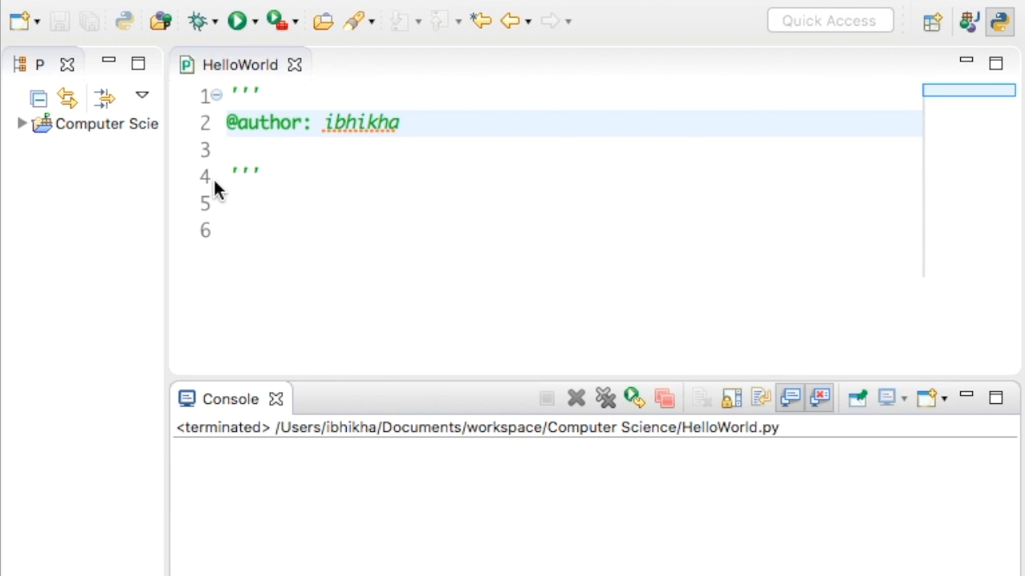
{"action": "mouse_move", "coordinate": [249, 209]}
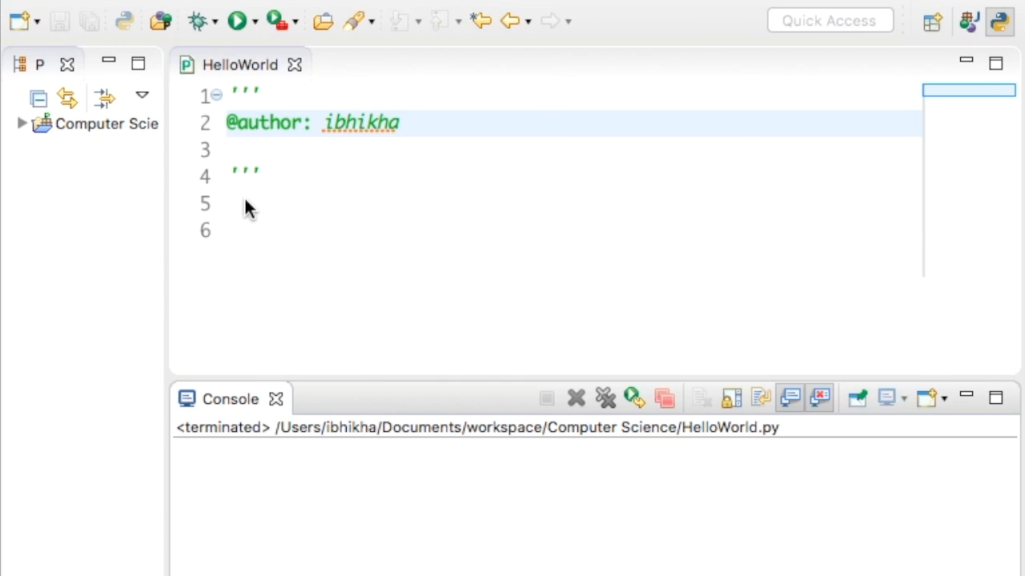
- Write score = 10 on line 5, then select the value 10 and the name score
{"action": "left_click", "coordinate": [249, 204]}
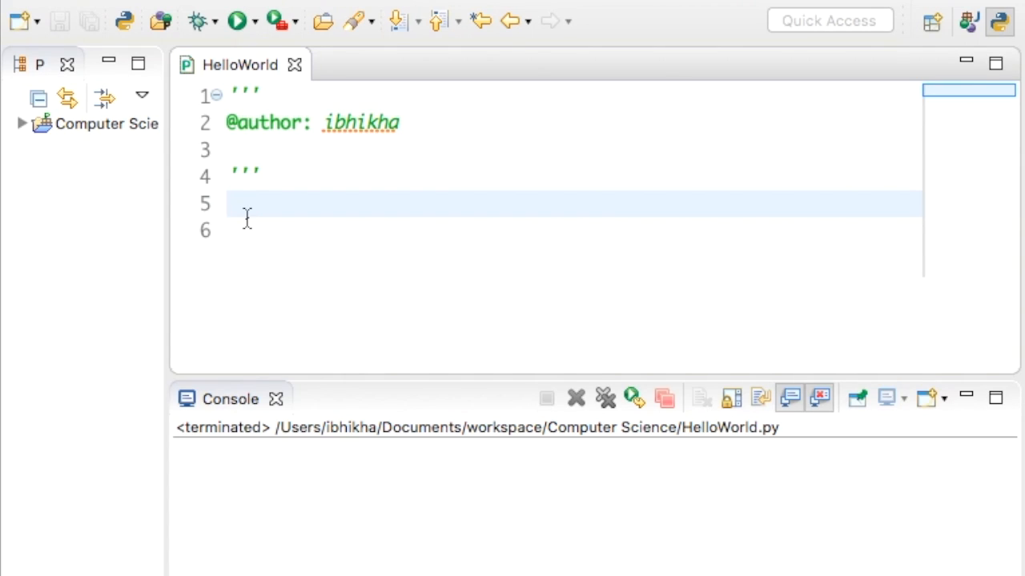
{"action": "left_click", "coordinate": [228, 203]}
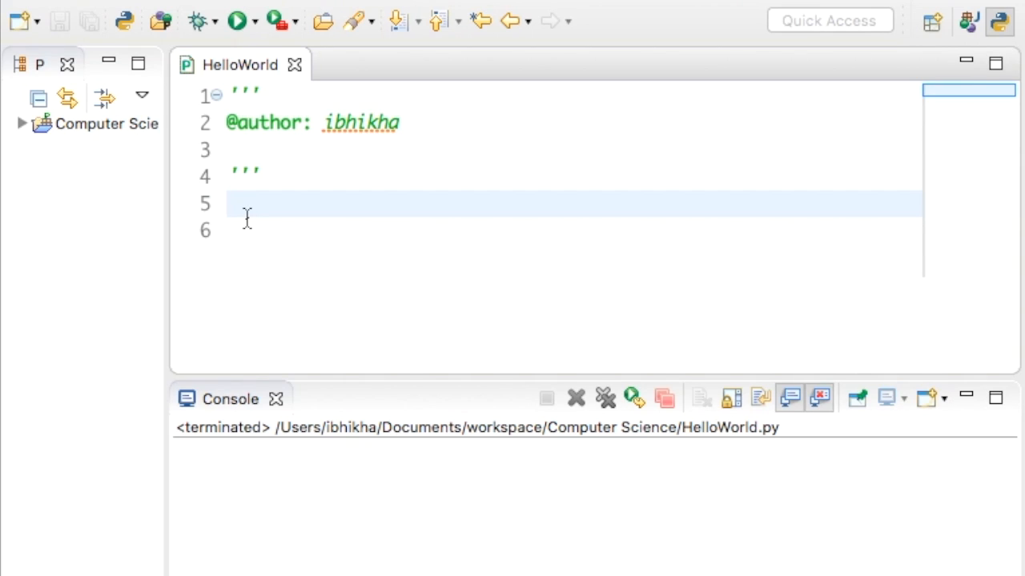
{"action": "left_click", "coordinate": [228, 203]}
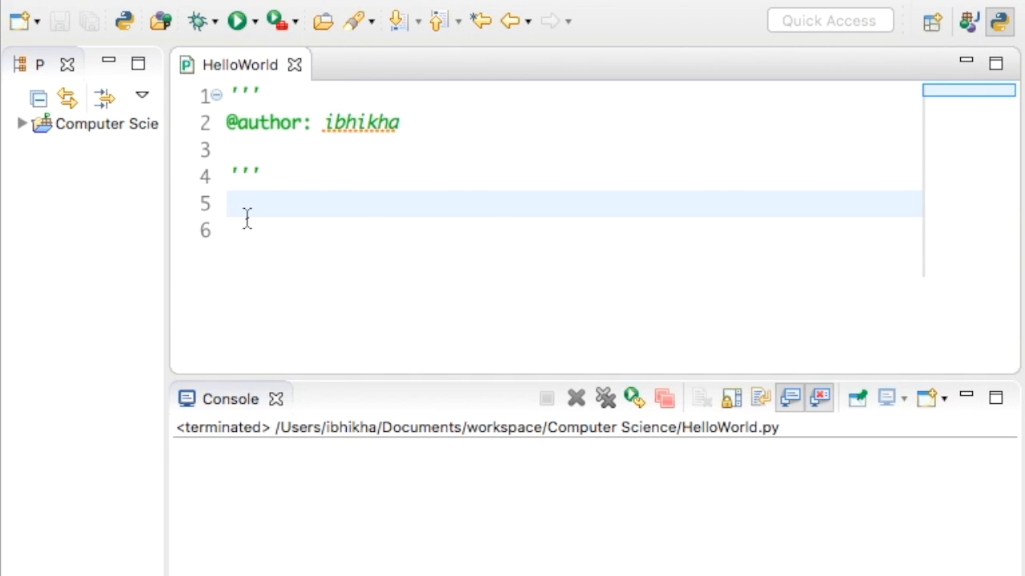
{"action": "left_click", "coordinate": [228, 203]}
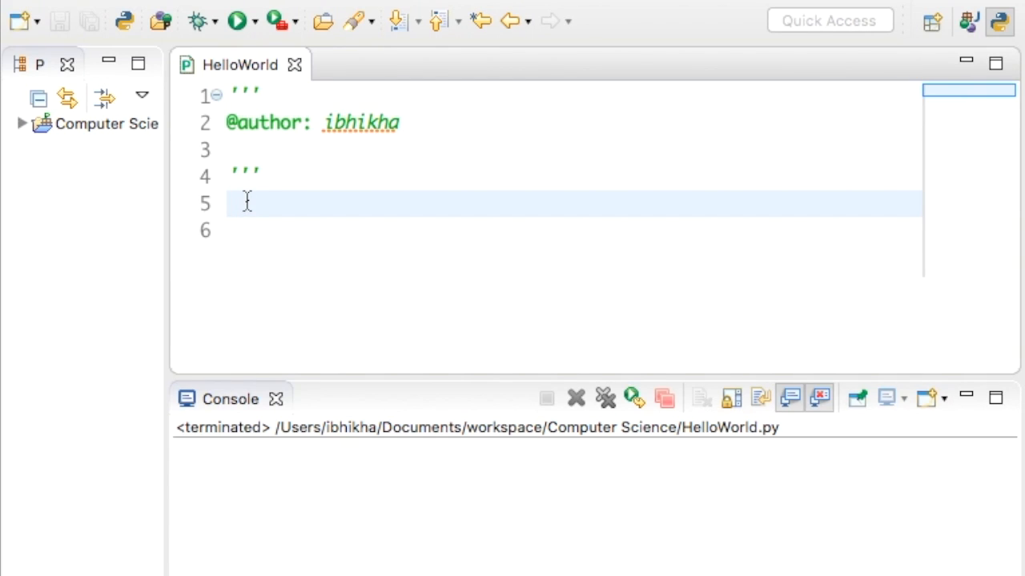
{"action": "left_click", "coordinate": [230, 203]}
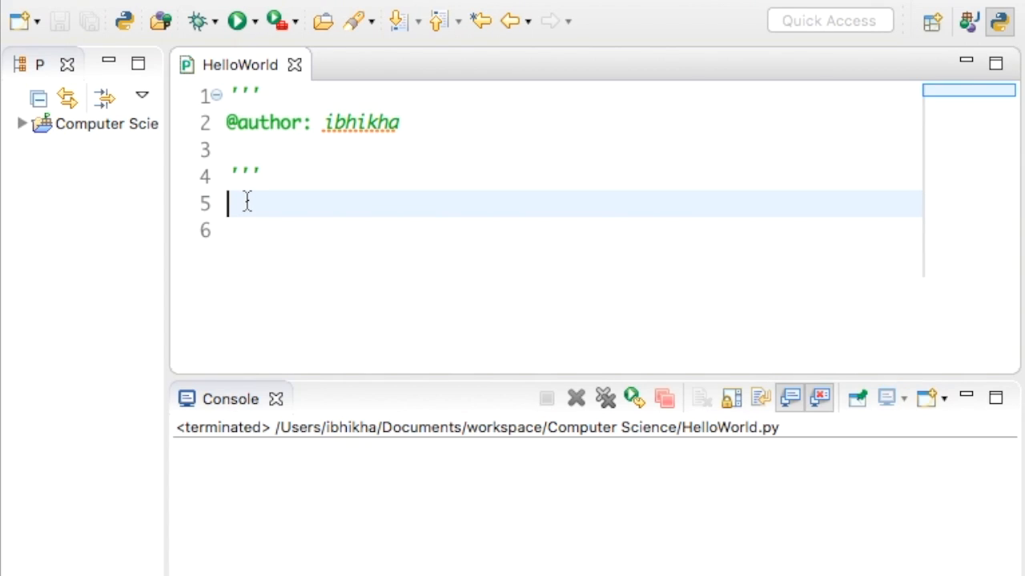
{"action": "type", "text": "score"}
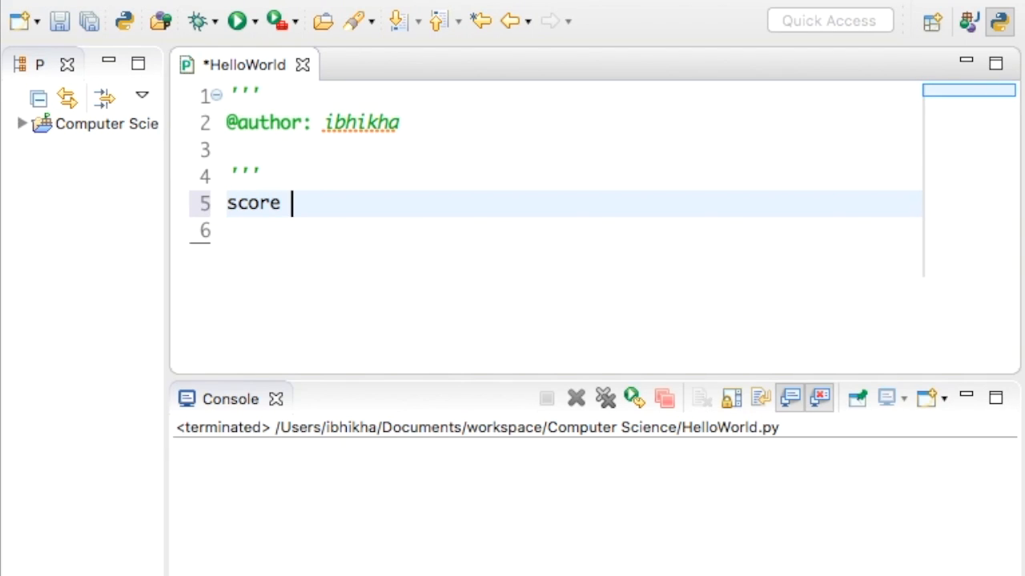
{"action": "type", "text": "="}
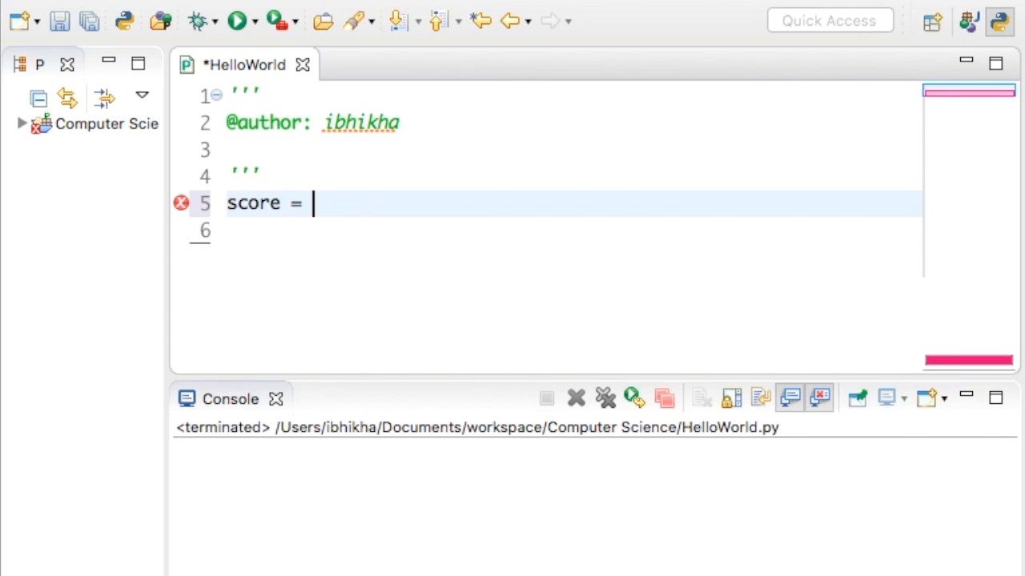
{"action": "type", "text": "10"}
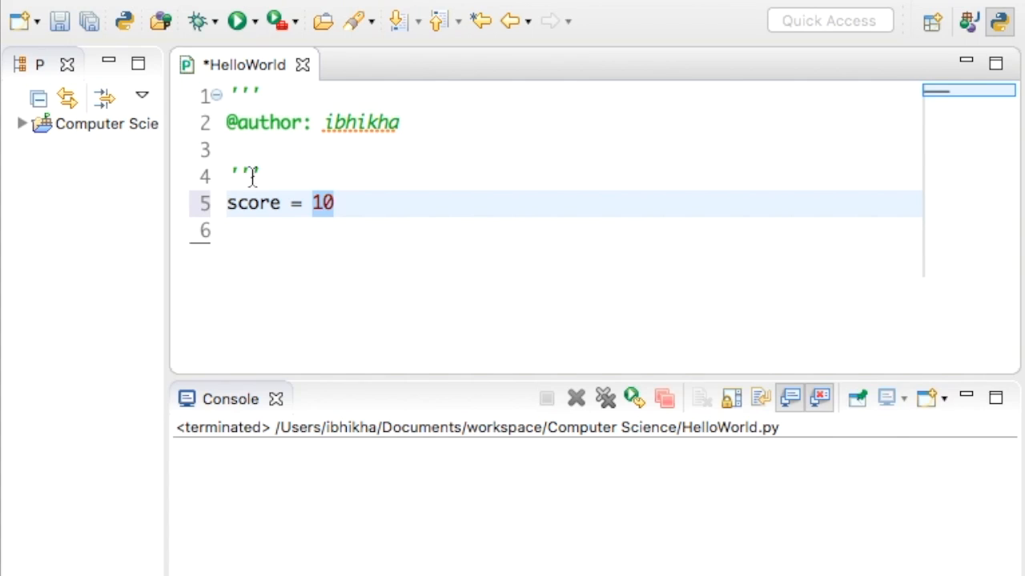
{"action": "double_click", "coordinate": [253, 202]}
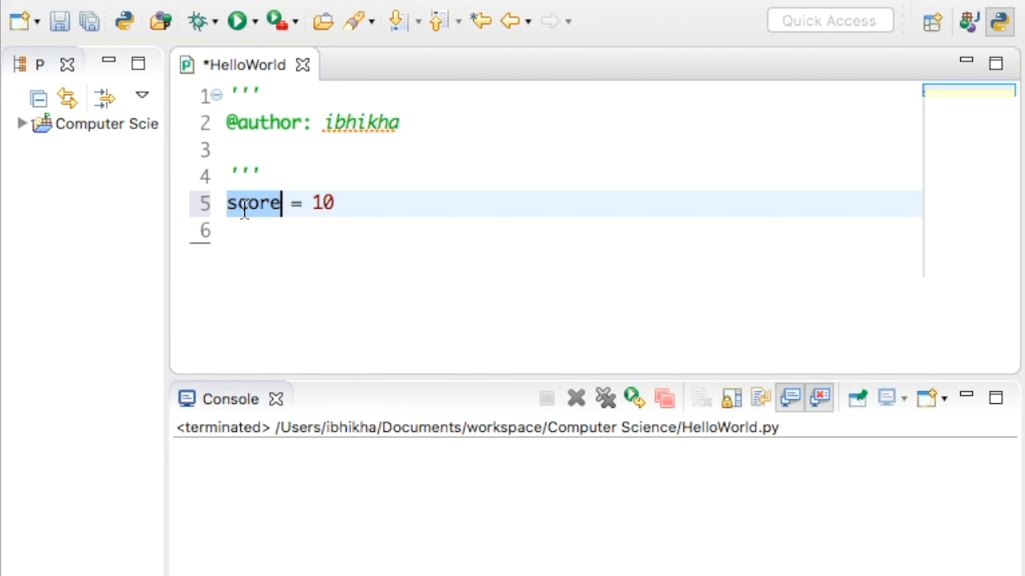
{"action": "left_click", "coordinate": [337, 203]}
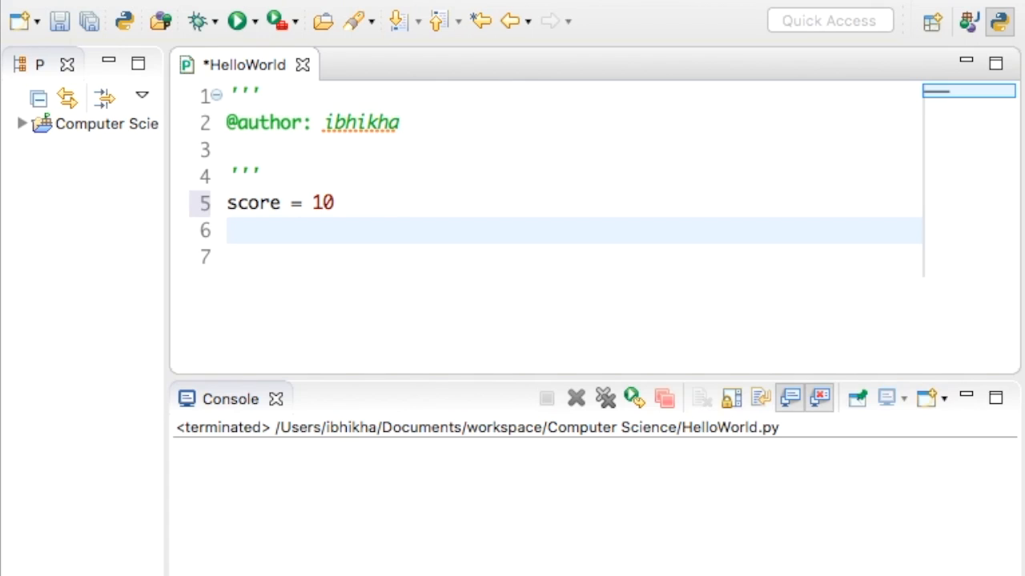
- Write name = "Jack" on line 6, select Jack, and add a new line below
{"action": "left_click", "coordinate": [228, 231]}
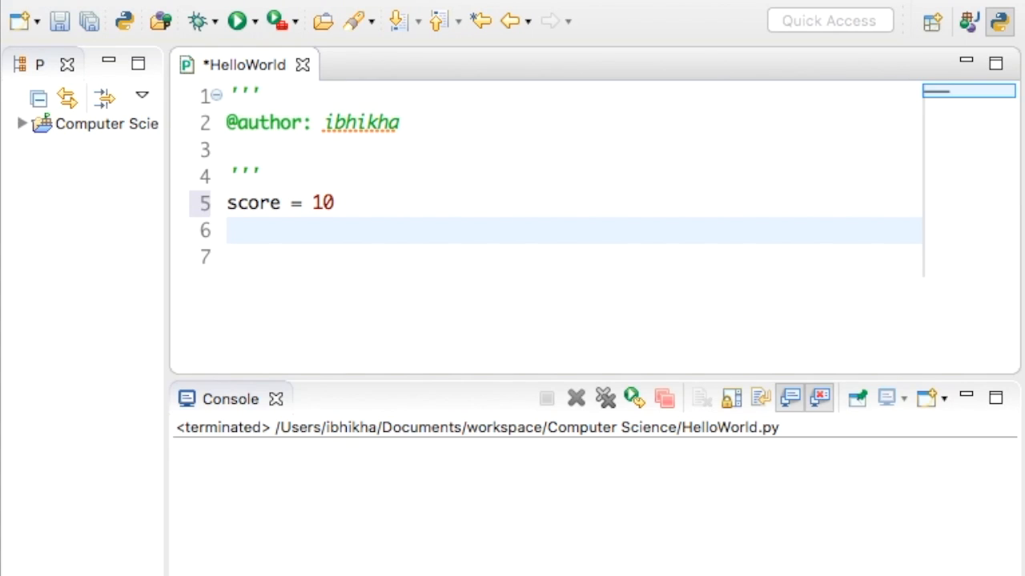
{"action": "type", "text": "nam"}
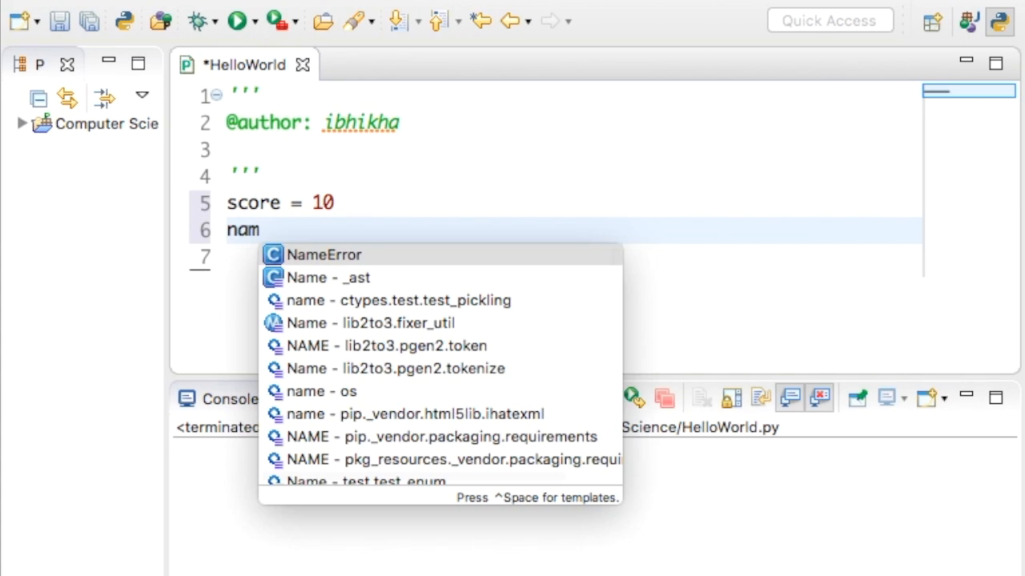
{"action": "type", "text": "e ="}
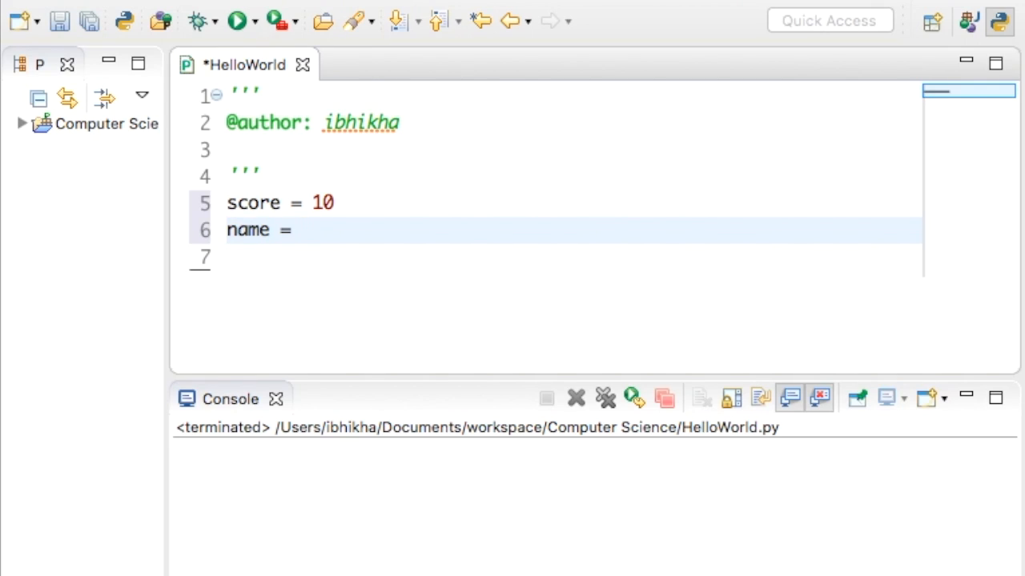
{"action": "left_click", "coordinate": [302, 230]}
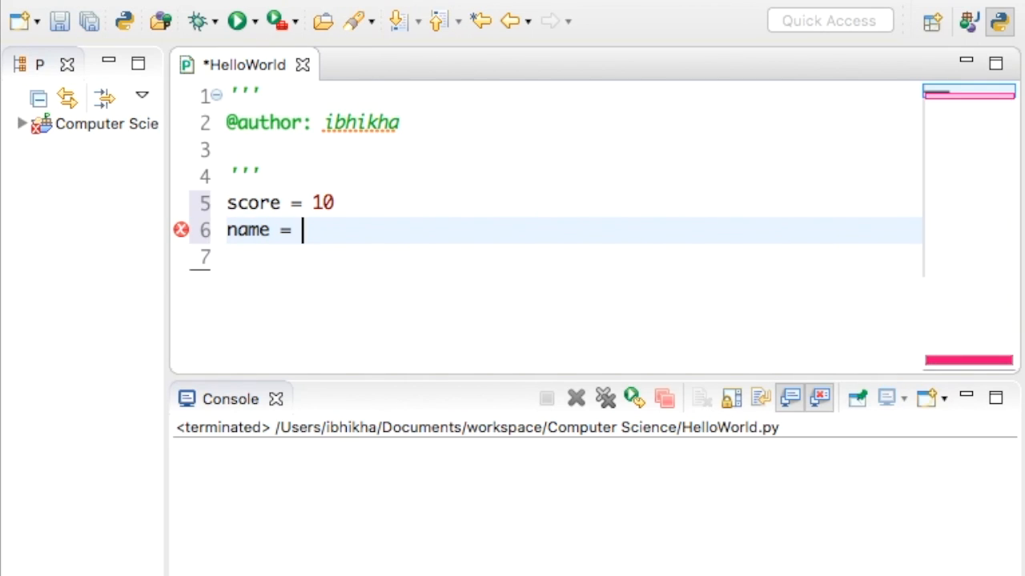
{"action": "type", "text": "\"\""}
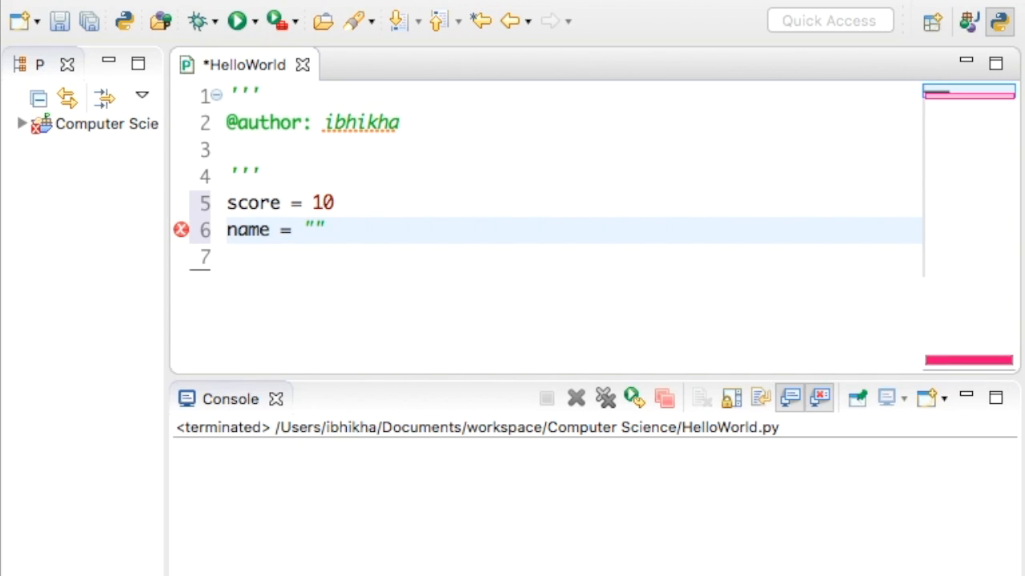
{"action": "left_click", "coordinate": [313, 230]}
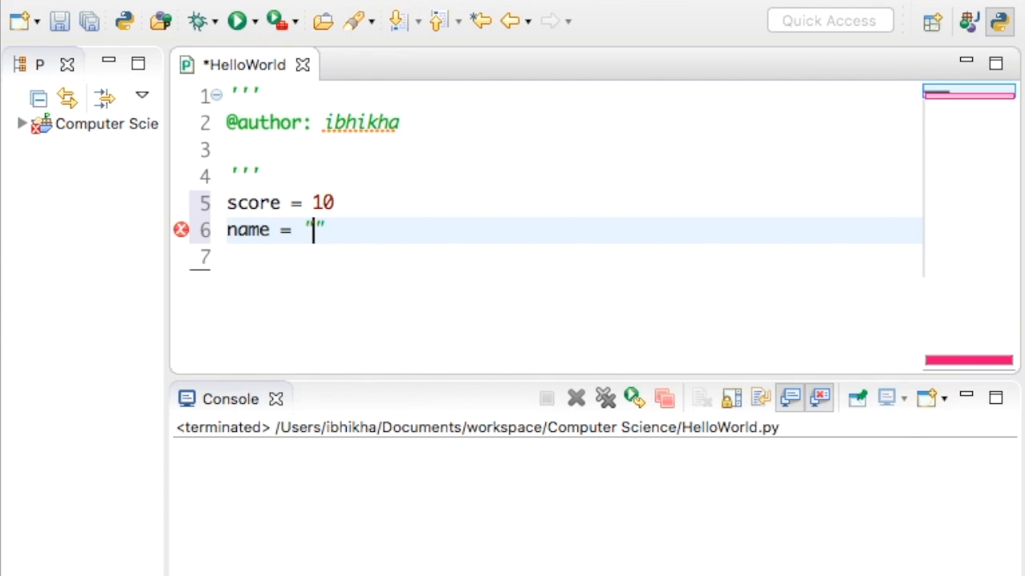
{"action": "type", "text": "J"}
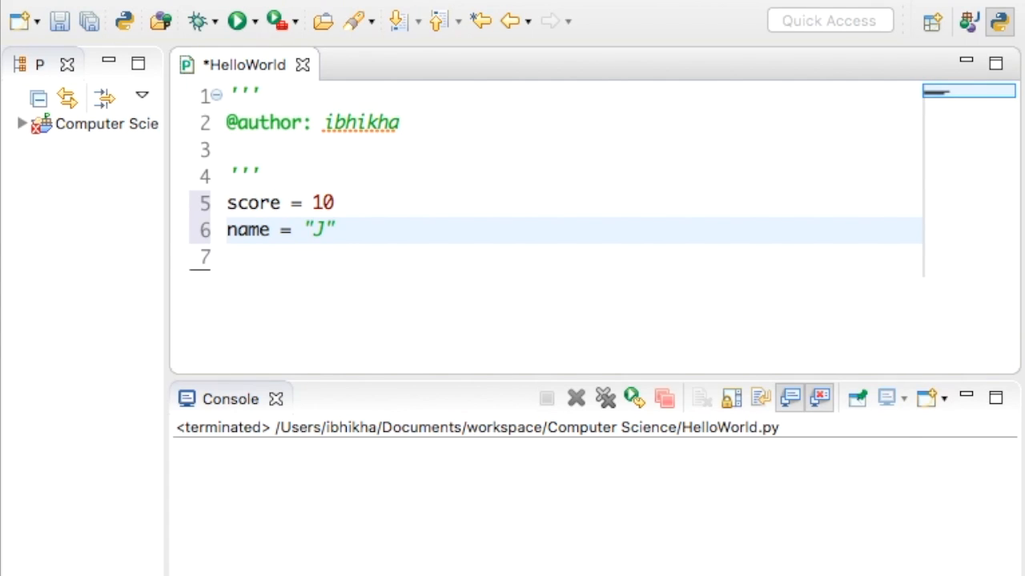
{"action": "type", "text": "ack"}
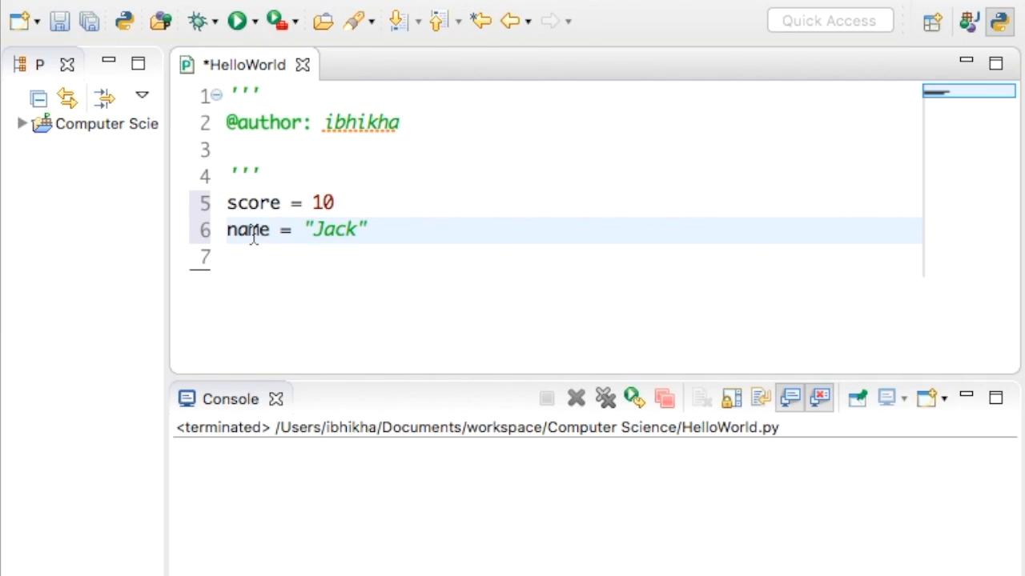
{"action": "double_click", "coordinate": [334, 230]}
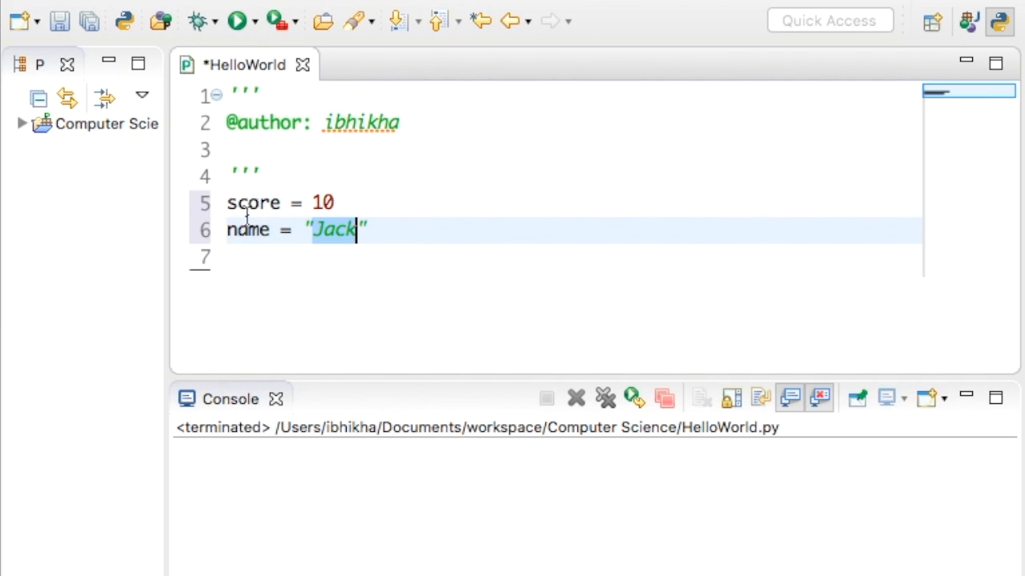
{"action": "mouse_move", "coordinate": [336, 229]}
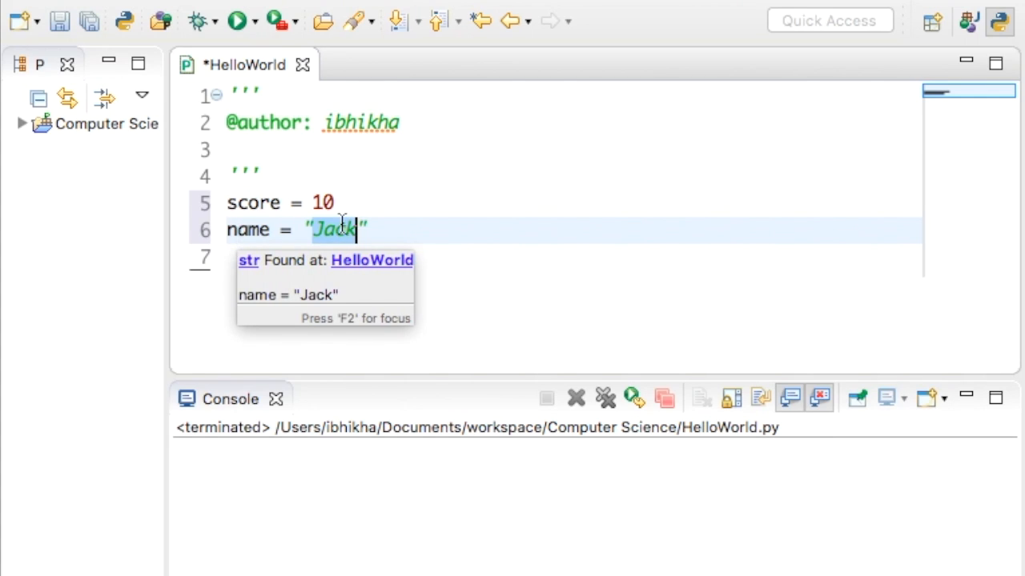
{"action": "key", "text": "Return"}
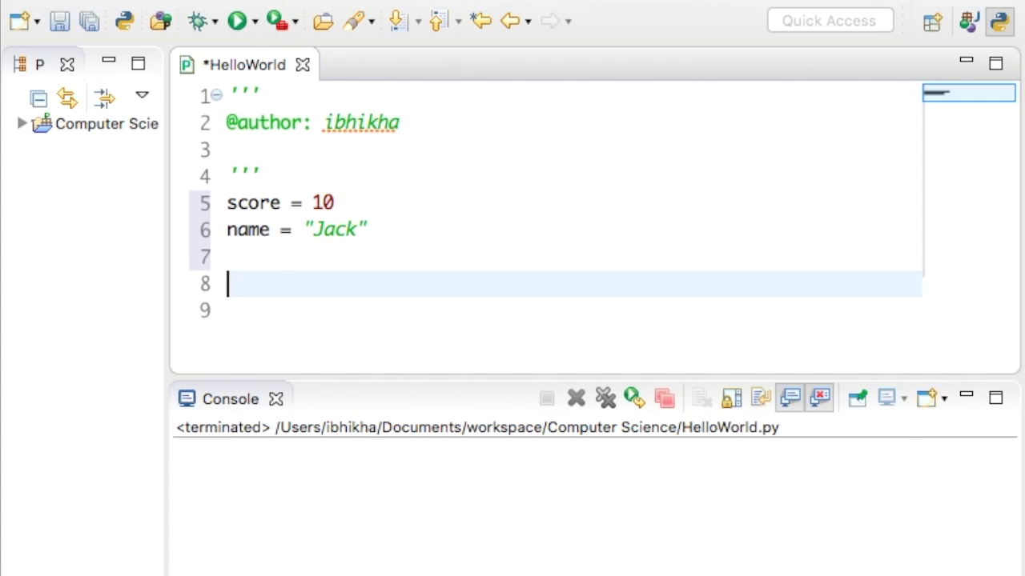
- Write print(score) on line 8, replacing the mistyped curly braces with parentheses
{"action": "type", "text": "print"}
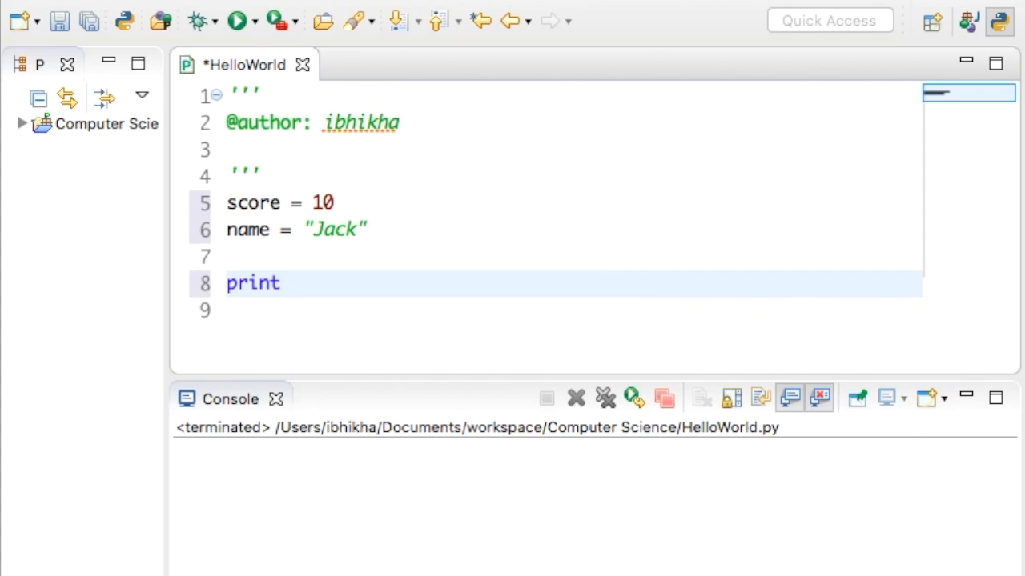
{"action": "type", "text": "{}"}
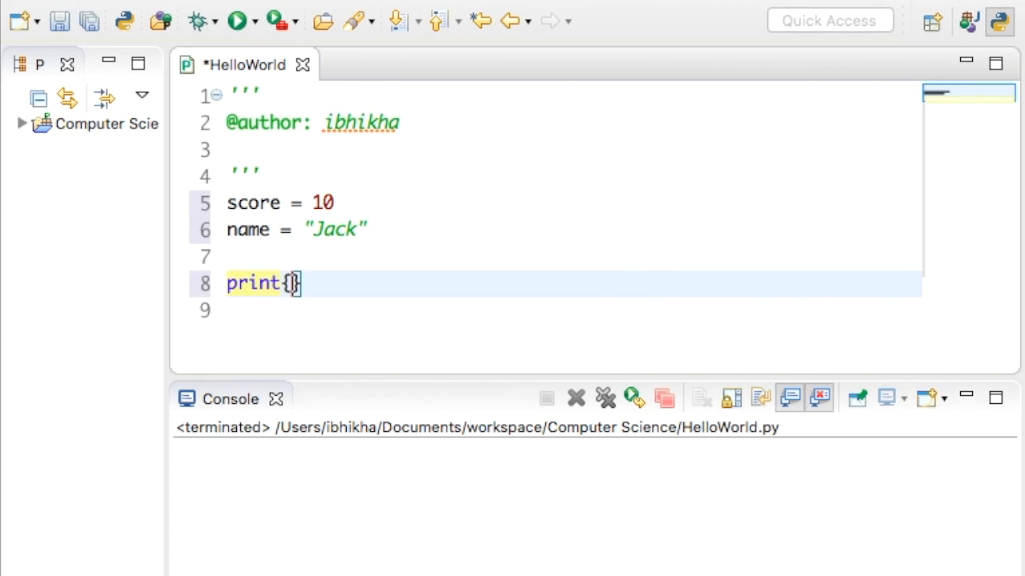
{"action": "key", "text": "BackSpace"}
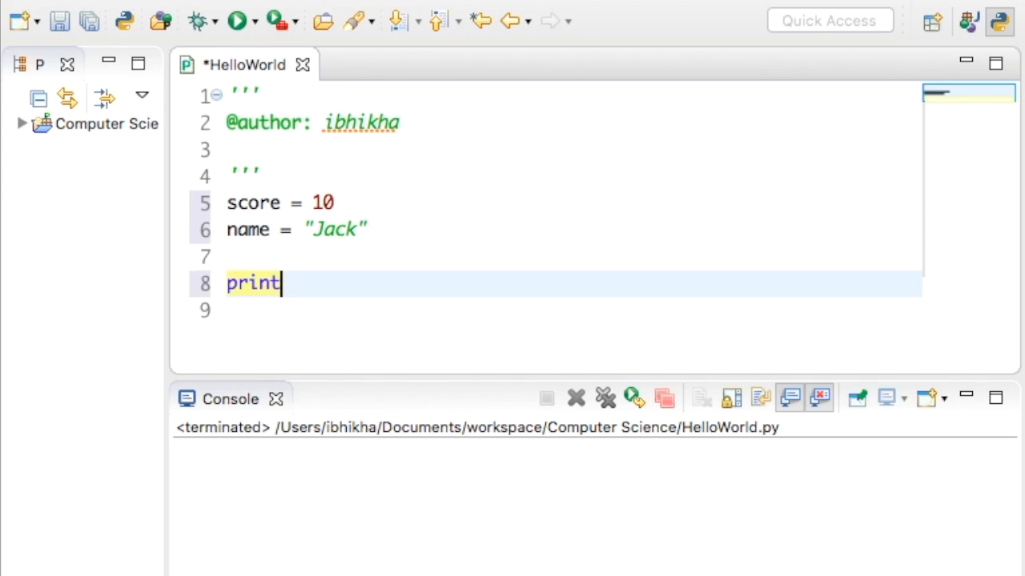
{"action": "type", "text": "()"}
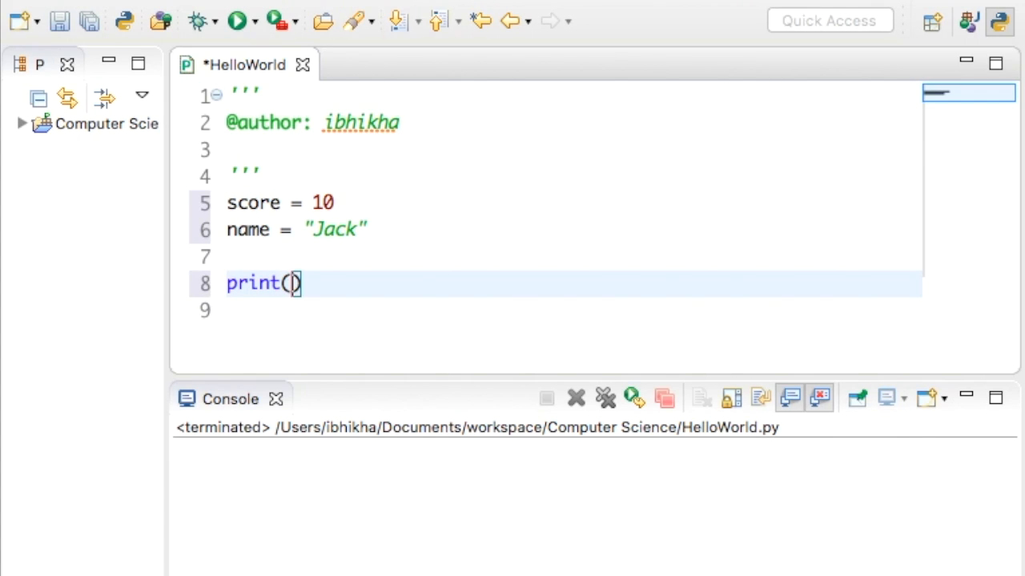
{"action": "type", "text": "score"}
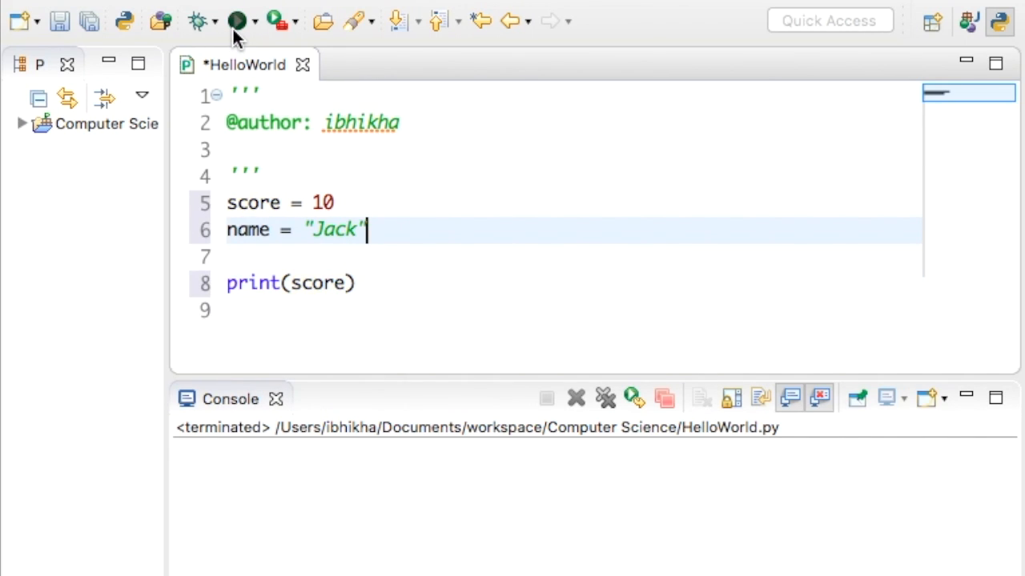
- Run HelloWorld and select the 10 printed in the Console
{"action": "left_click", "coordinate": [237, 20]}
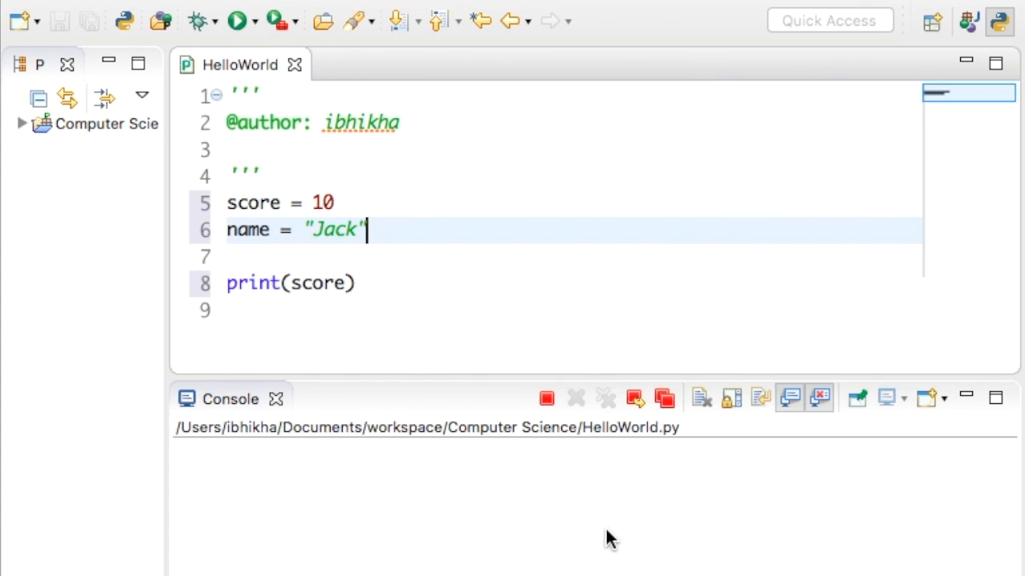
{"action": "left_click", "coordinate": [235, 20]}
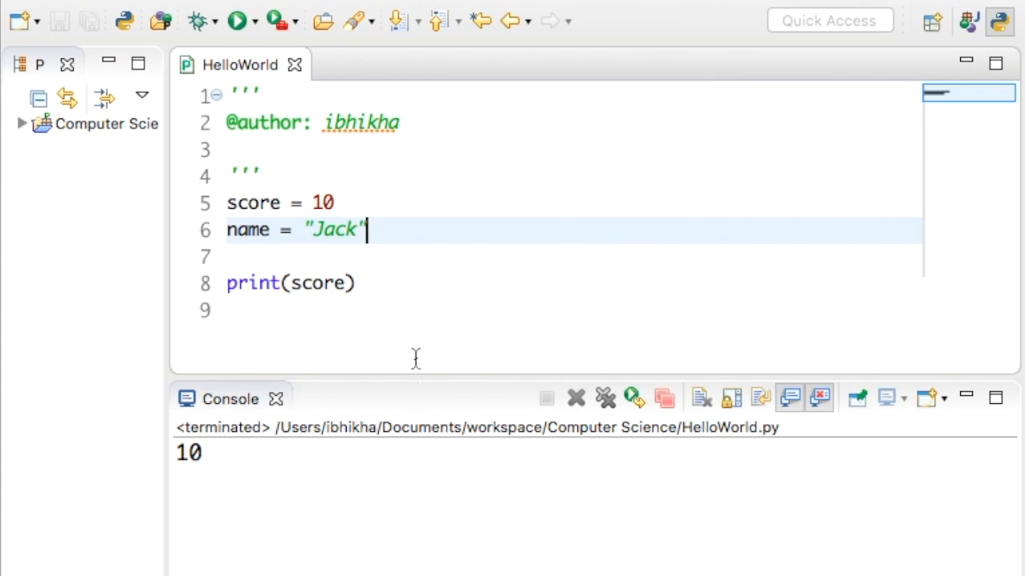
{"action": "mouse_move", "coordinate": [220, 422]}
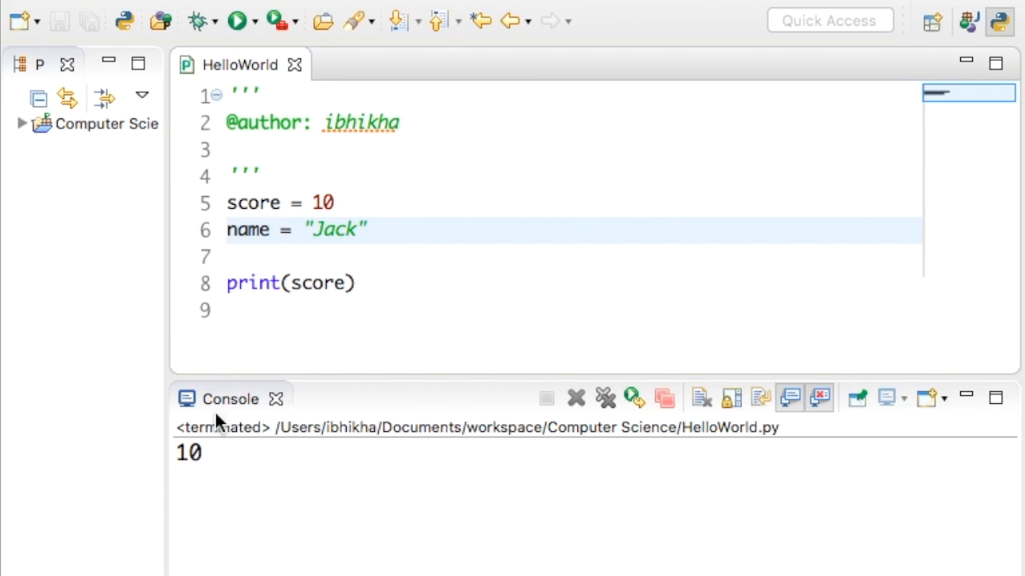
{"action": "mouse_move", "coordinate": [228, 413]}
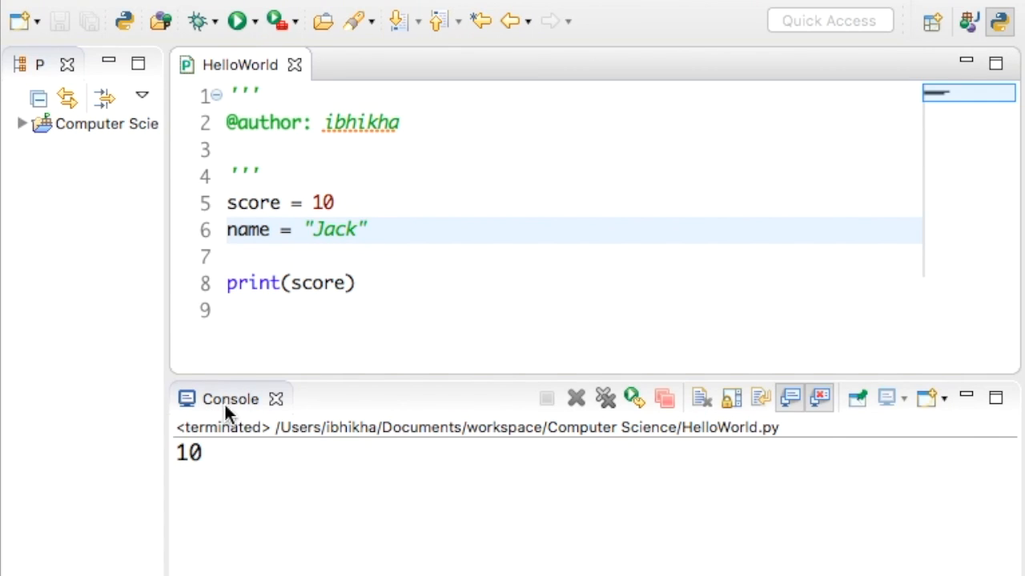
{"action": "double_click", "coordinate": [188, 452]}
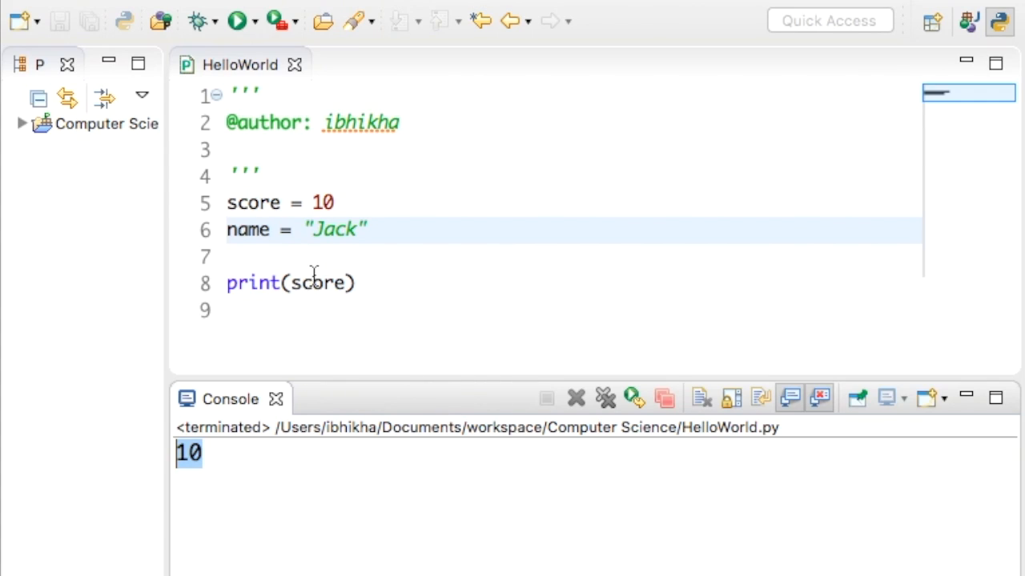
- Change the print argument from score to name and rerun so the Console shows Jack
{"action": "type", "text": "n"}
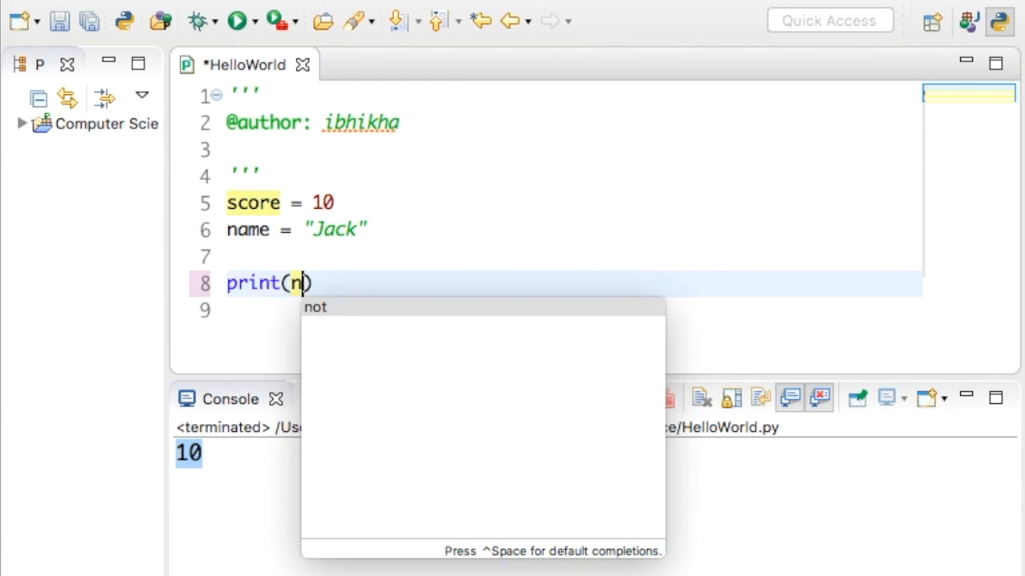
{"action": "type", "text": "ame"}
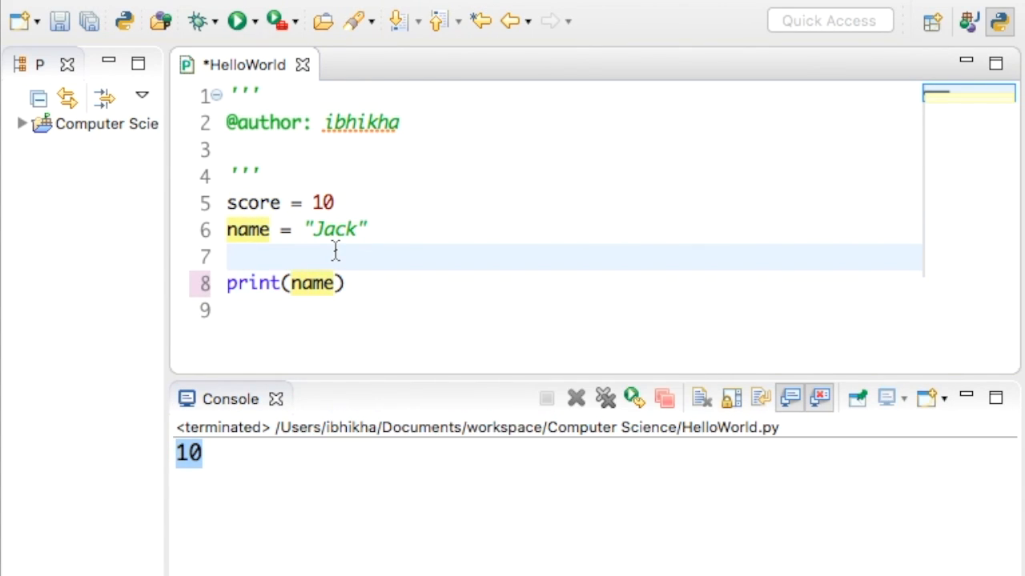
{"action": "left_click", "coordinate": [241, 257]}
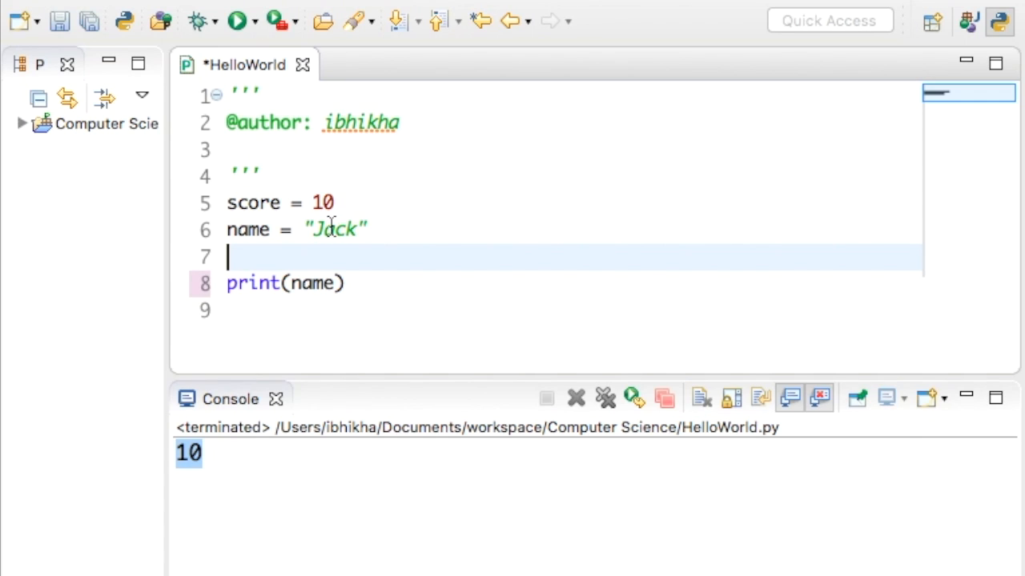
{"action": "left_click", "coordinate": [236, 20]}
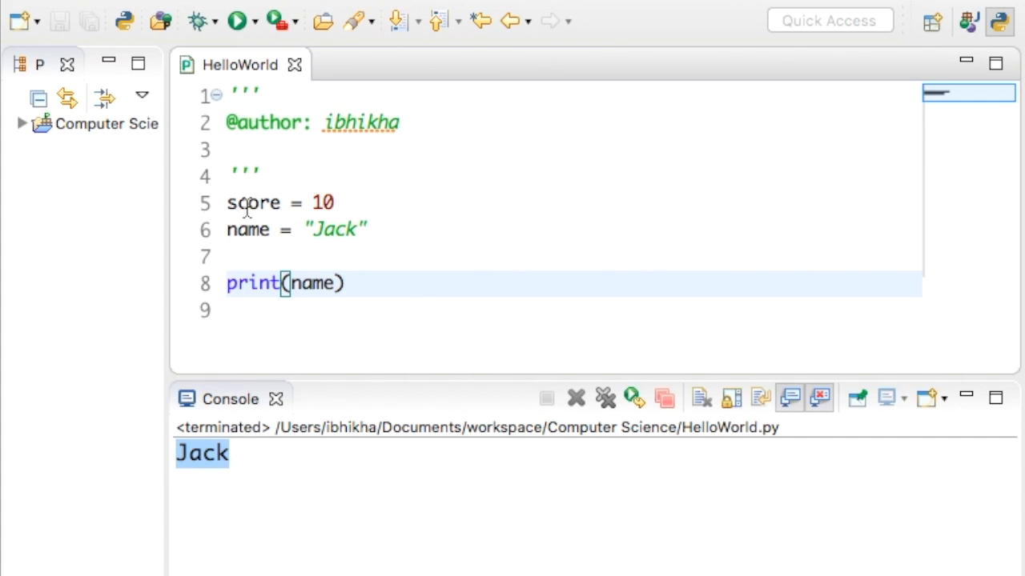
{"action": "left_click", "coordinate": [336, 202]}
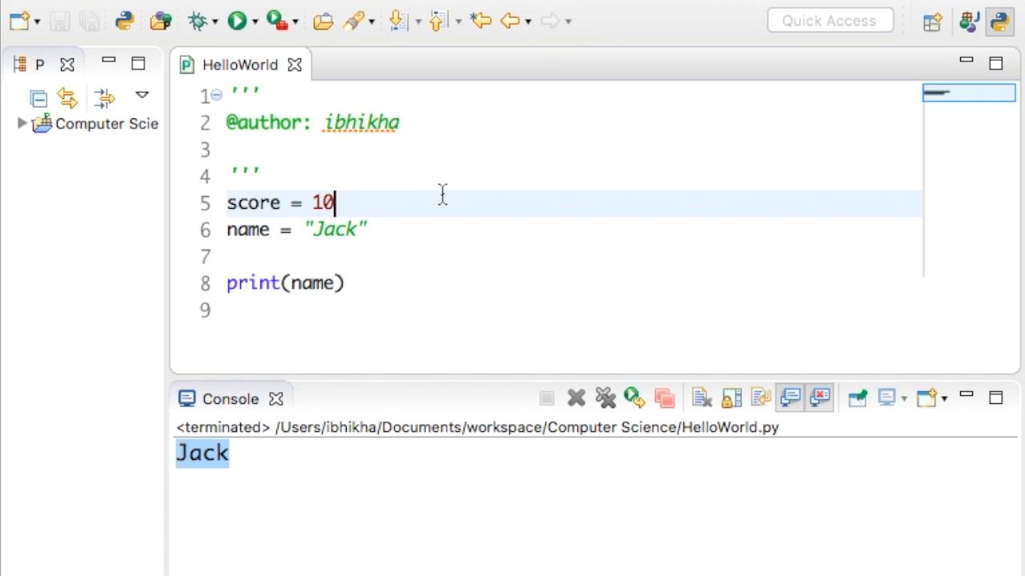
{"action": "mouse_move", "coordinate": [242, 230]}
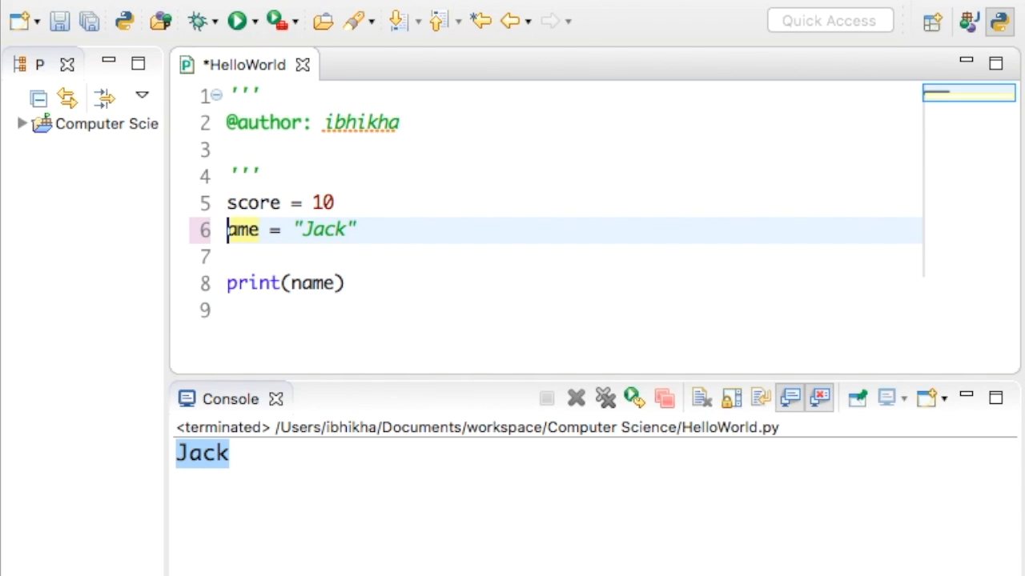
{"action": "type", "text": "N"}
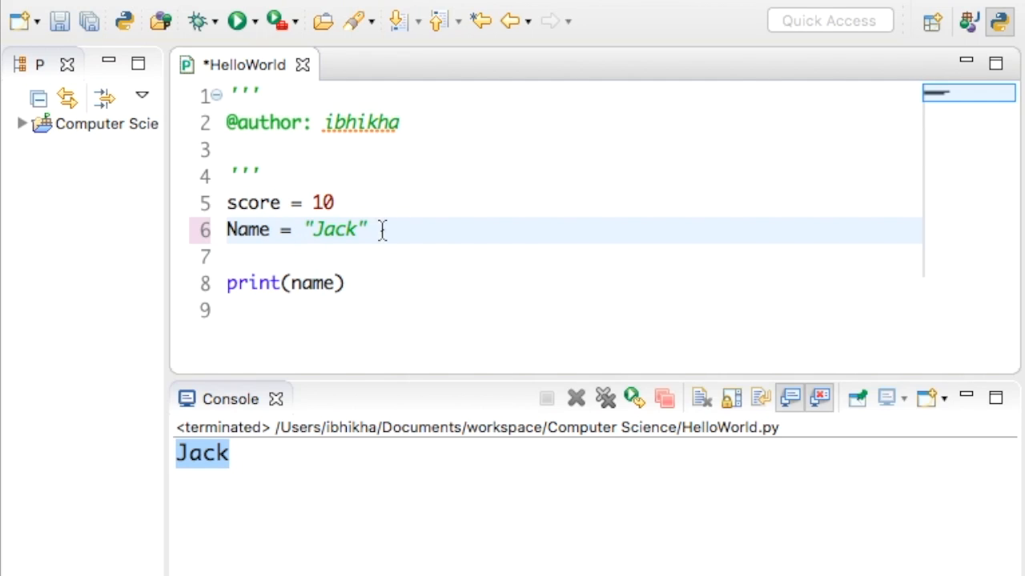
{"action": "left_click", "coordinate": [292, 284]}
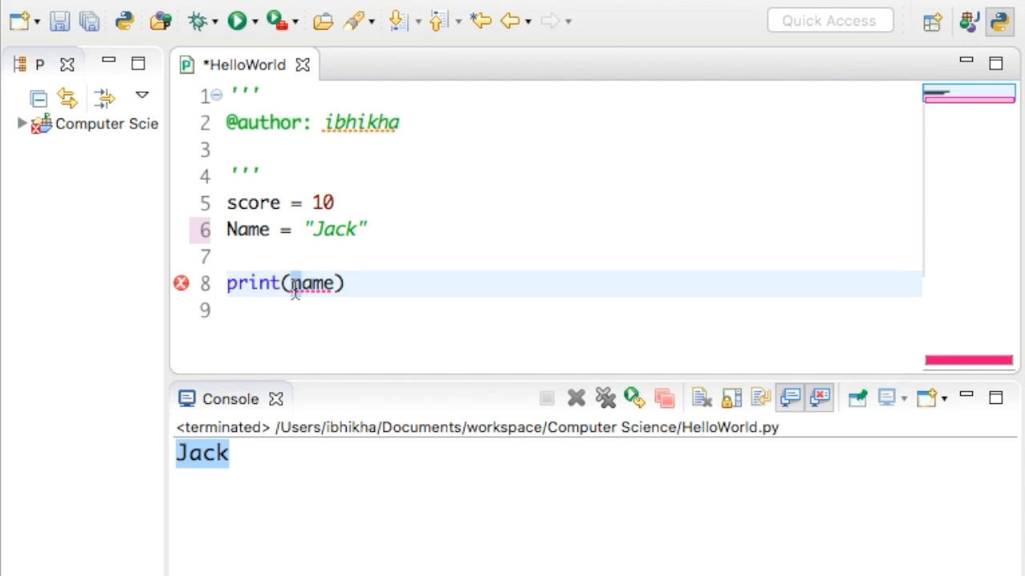
{"action": "double_click", "coordinate": [313, 283]}
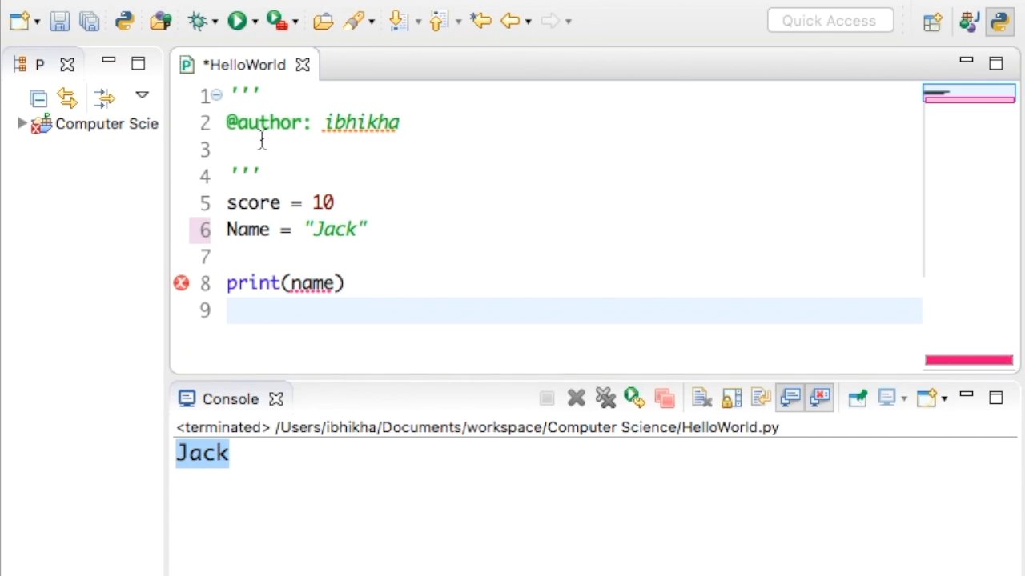
{"action": "left_click", "coordinate": [235, 20]}
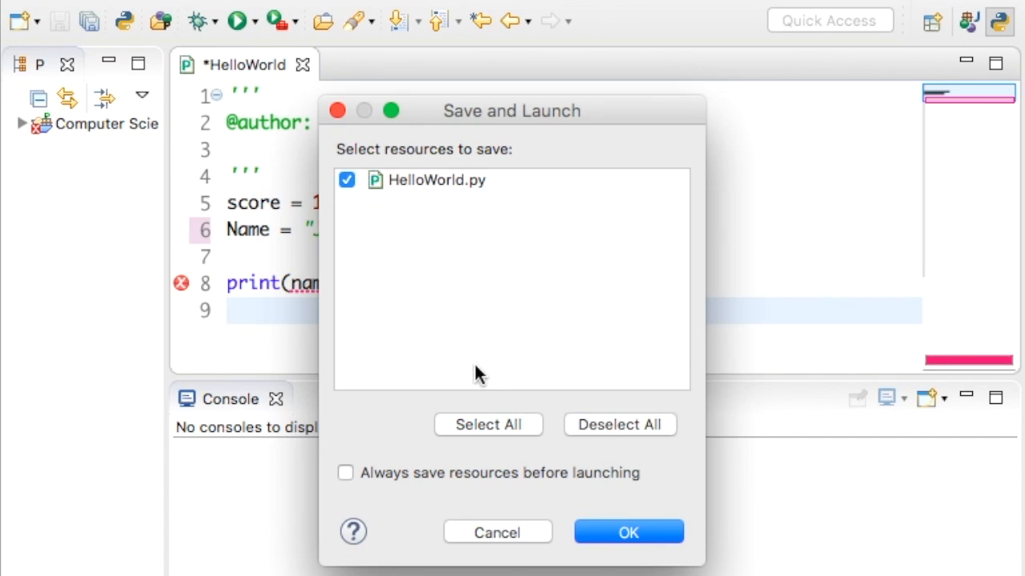
{"action": "left_click", "coordinate": [628, 533]}
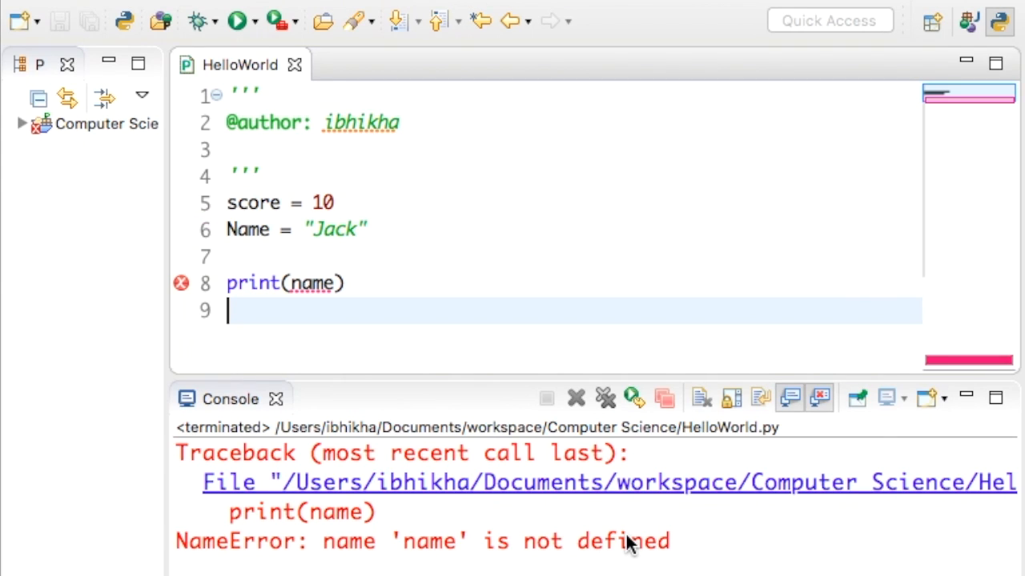
{"action": "mouse_move", "coordinate": [532, 379]}
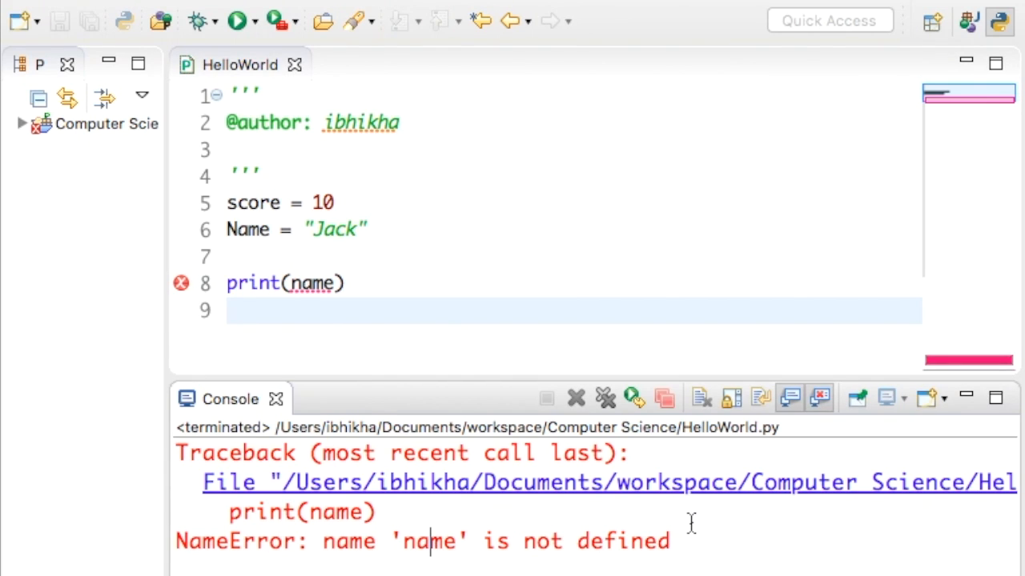
{"action": "mouse_move", "coordinate": [313, 282]}
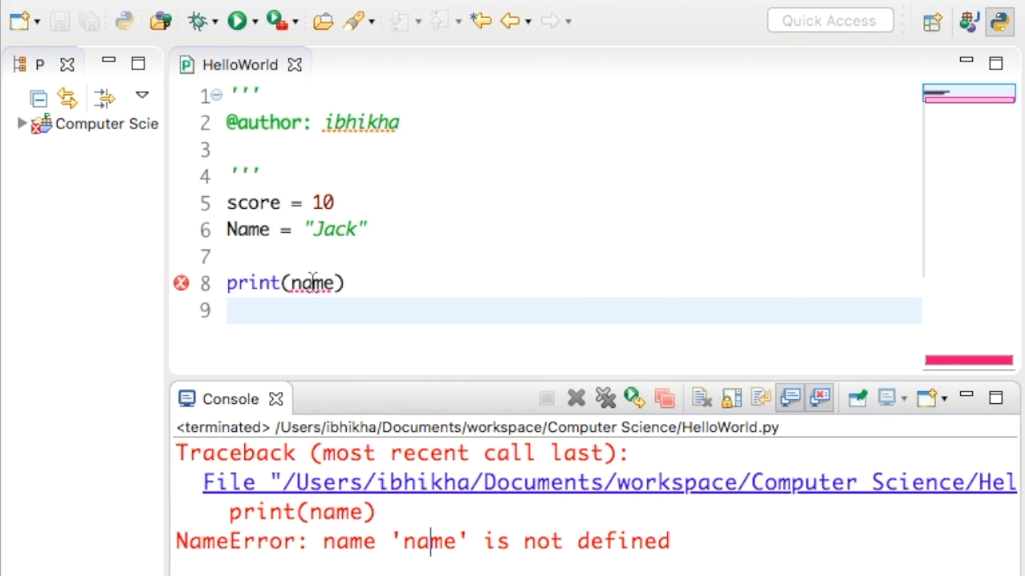
{"action": "mouse_move", "coordinate": [296, 285]}
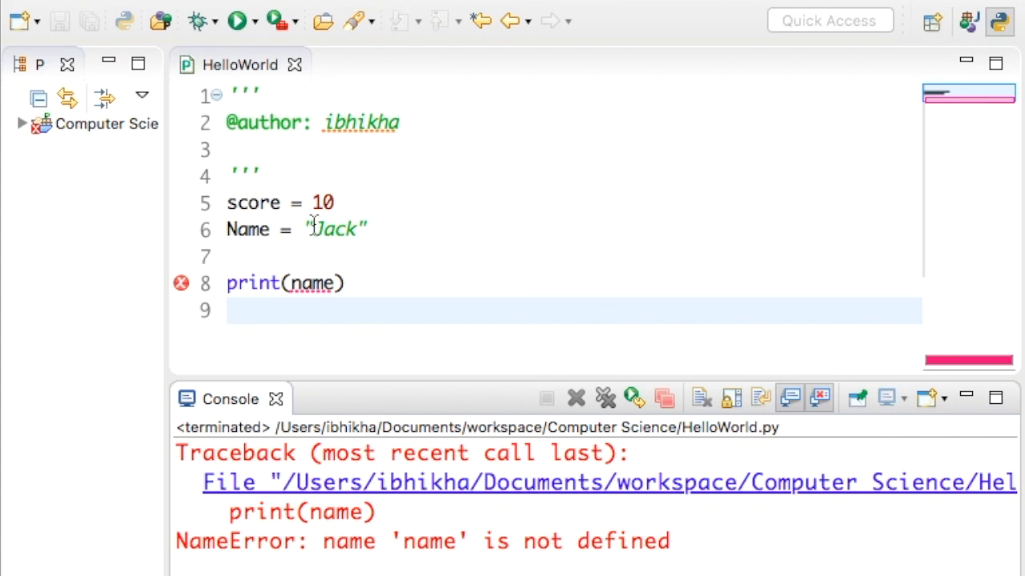
- Replace the capital N on line 6 so the variable reads lowercase name, then select it
{"action": "left_click", "coordinate": [240, 230]}
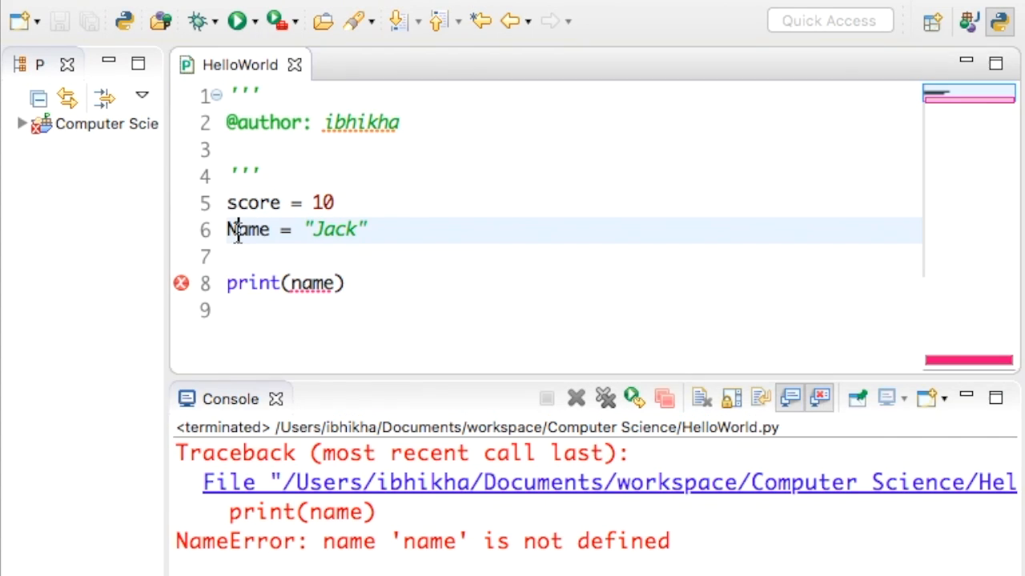
{"action": "key", "text": "Backspace"}
{"action": "type", "text": "n"}
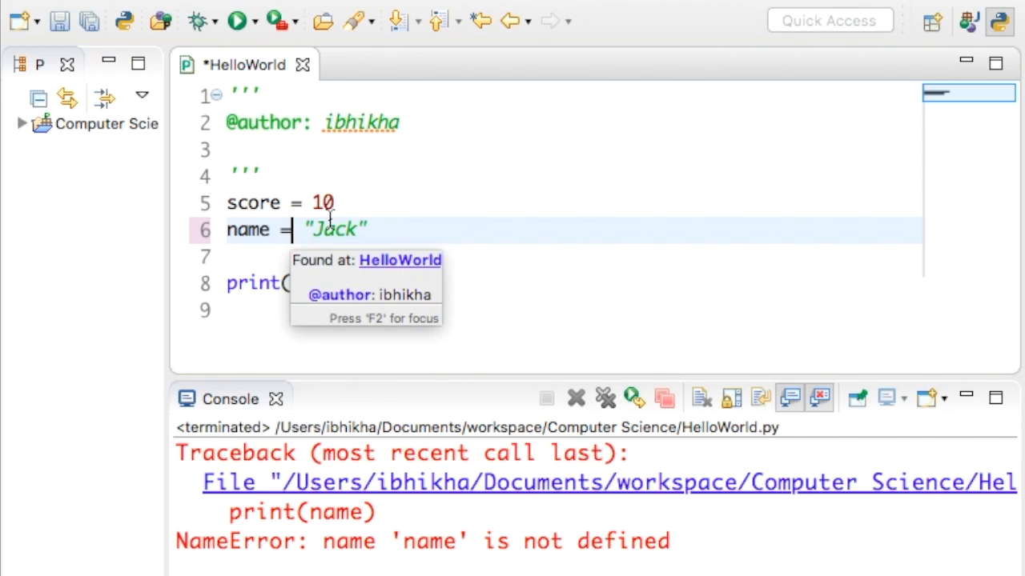
{"action": "left_click", "coordinate": [398, 203]}
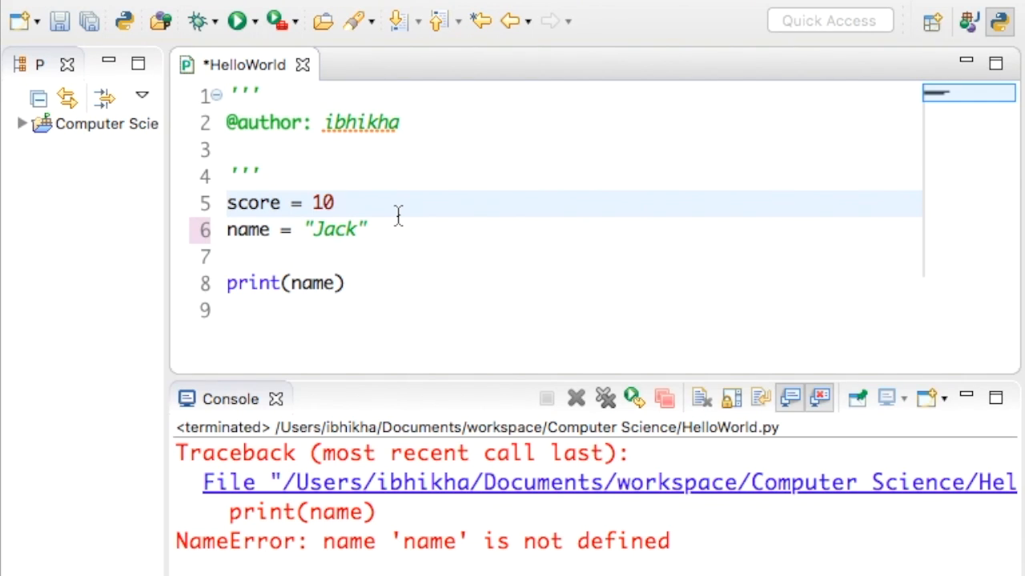
{"action": "left_click", "coordinate": [337, 203]}
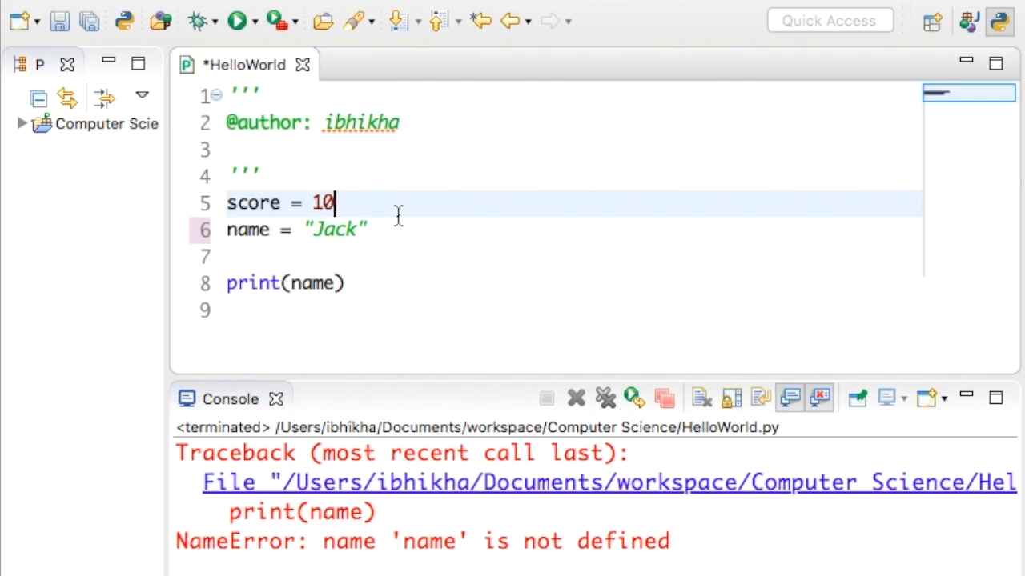
{"action": "mouse_move", "coordinate": [271, 238]}
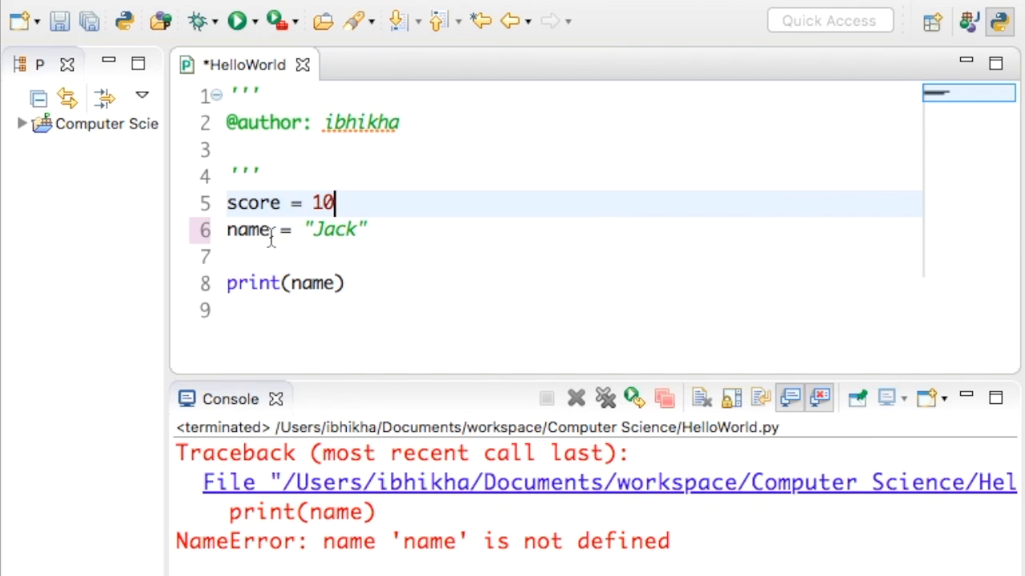
{"action": "left_click", "coordinate": [272, 229]}
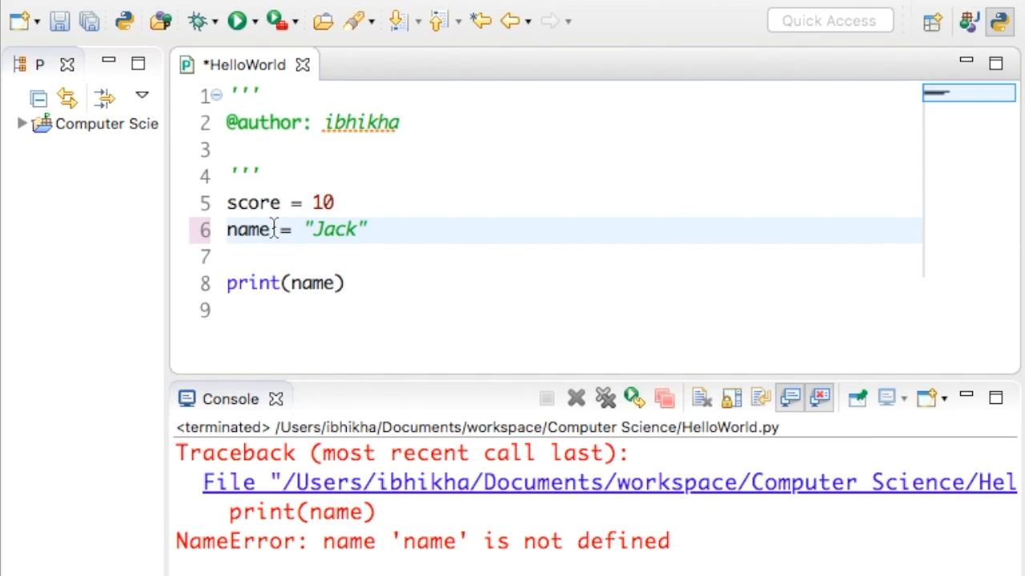
{"action": "double_click", "coordinate": [249, 230]}
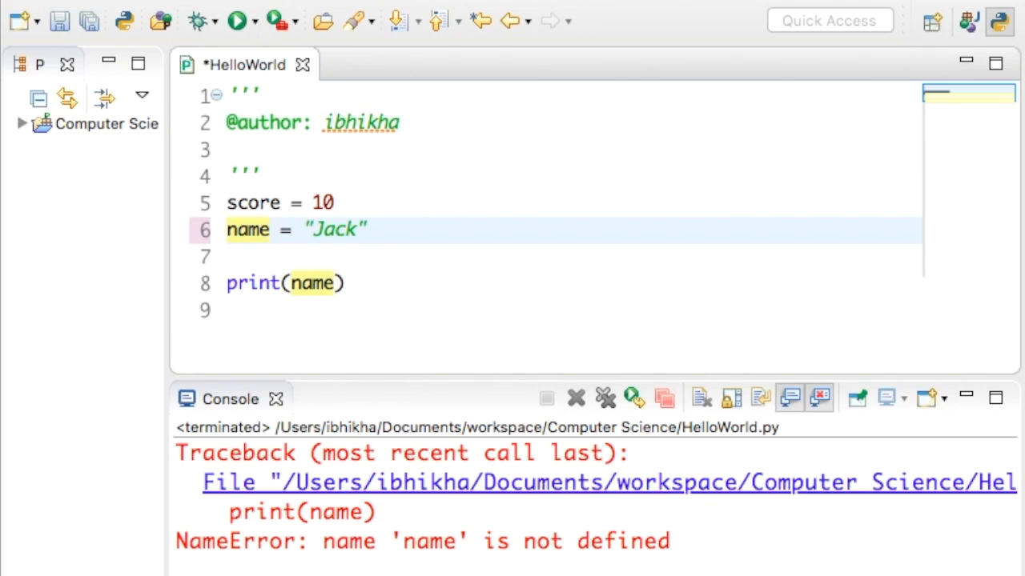
- Rename name to firstName on line 6 and inside print() on line 8
{"action": "type", "text": "first"}
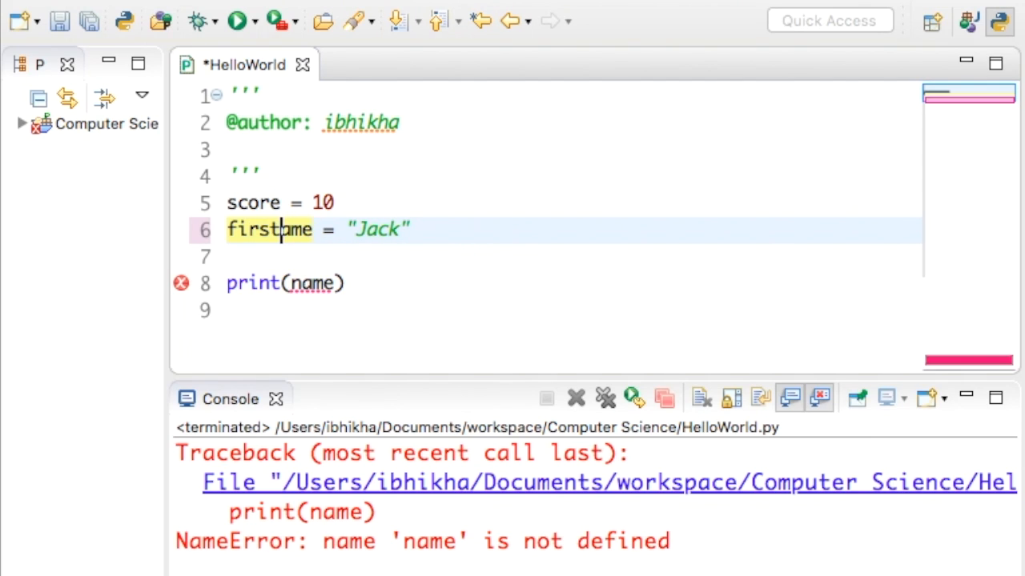
{"action": "type", "text": "N"}
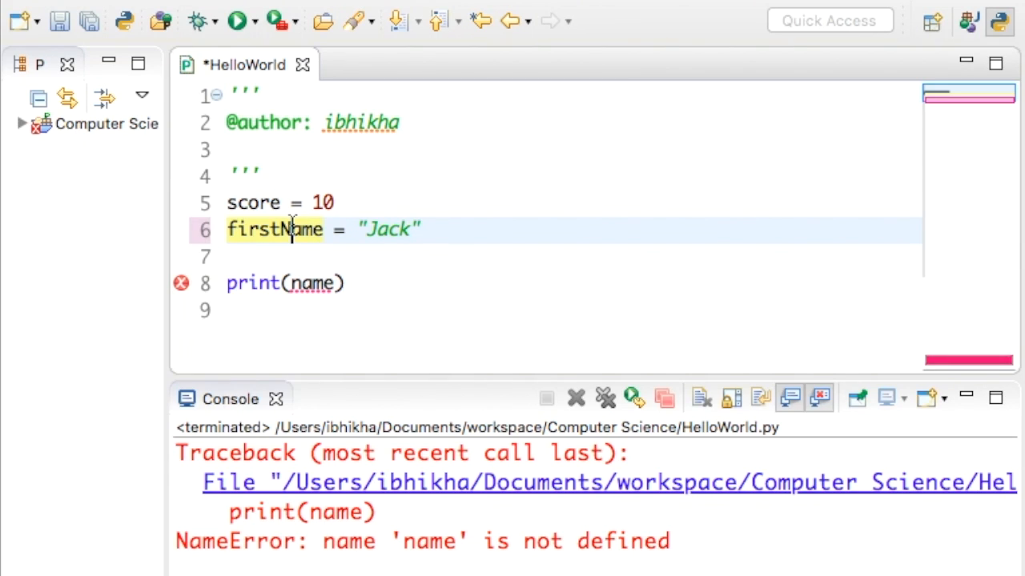
{"action": "left_click", "coordinate": [278, 255]}
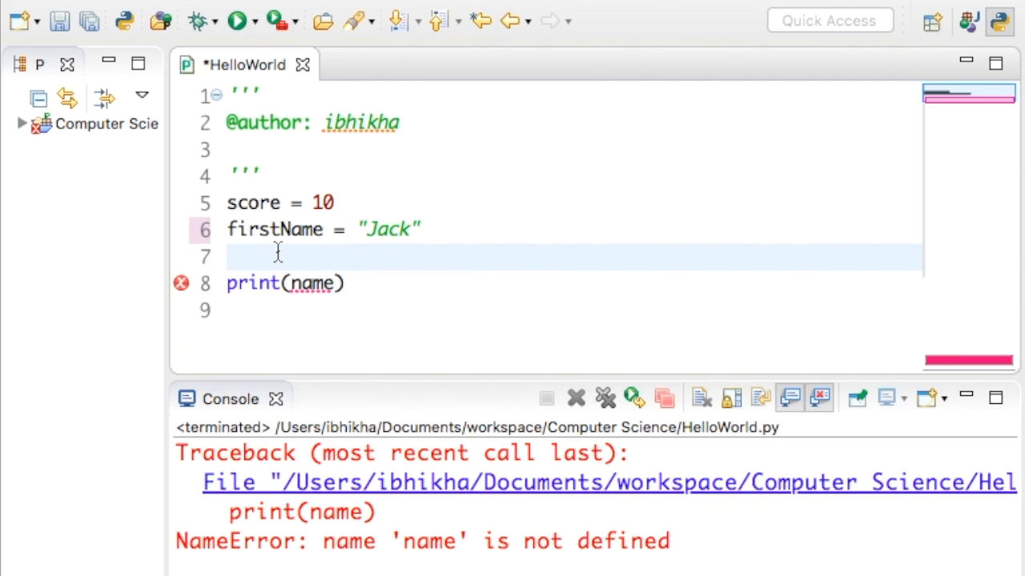
{"action": "double_click", "coordinate": [313, 283]}
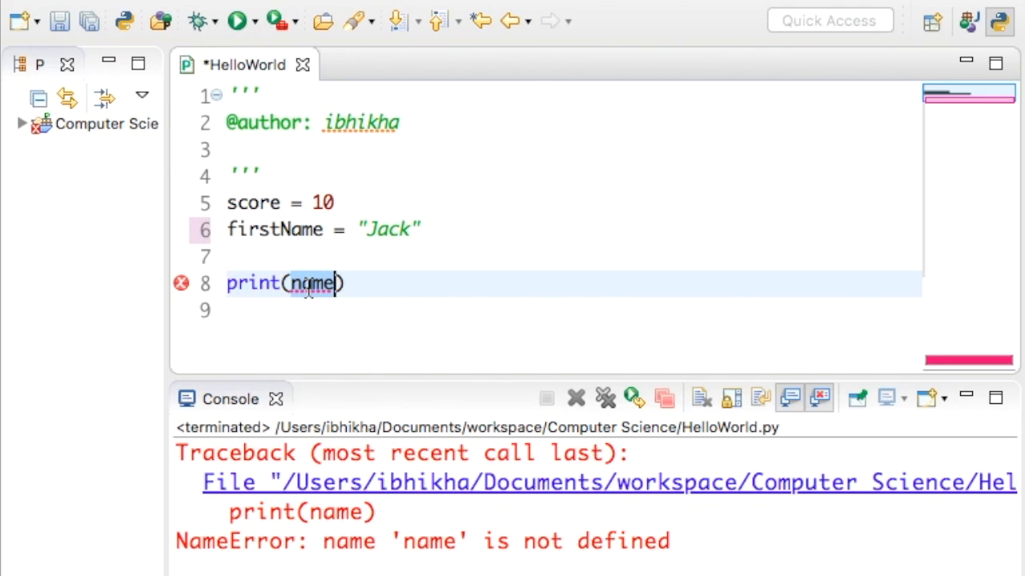
{"action": "type", "text": "firstN"}
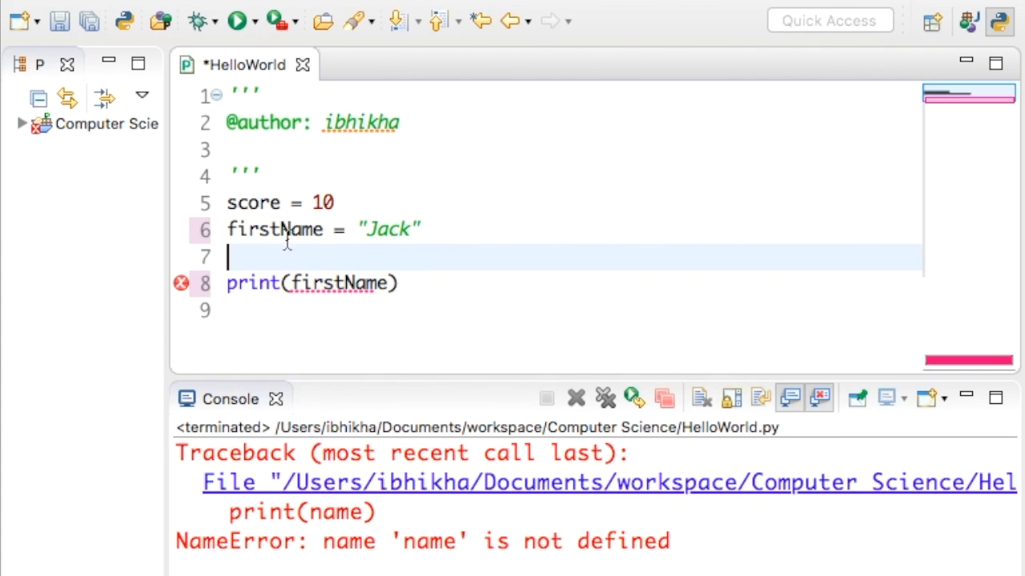
{"action": "mouse_move", "coordinate": [274, 230]}
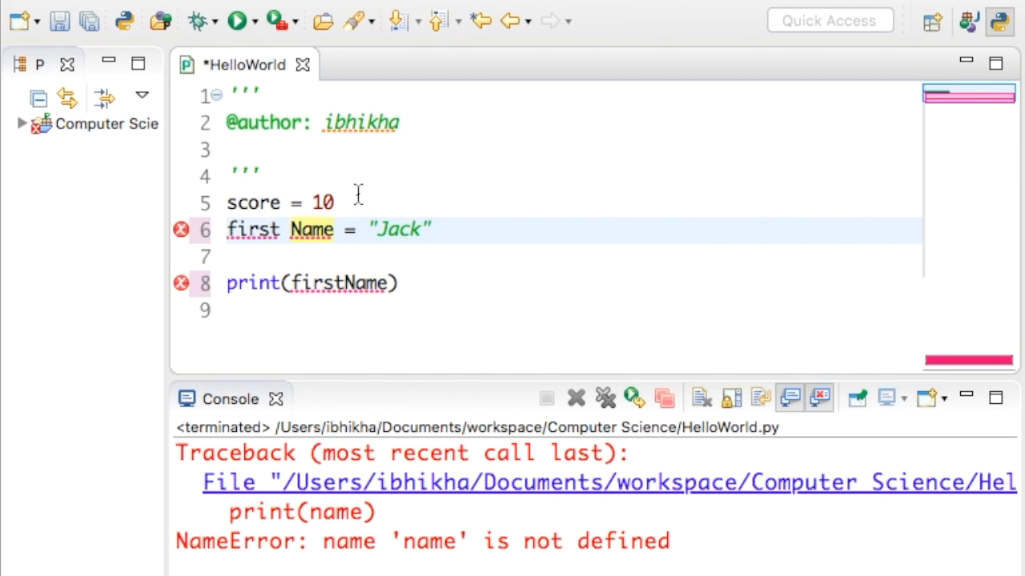
{"action": "mouse_move", "coordinate": [312, 229]}
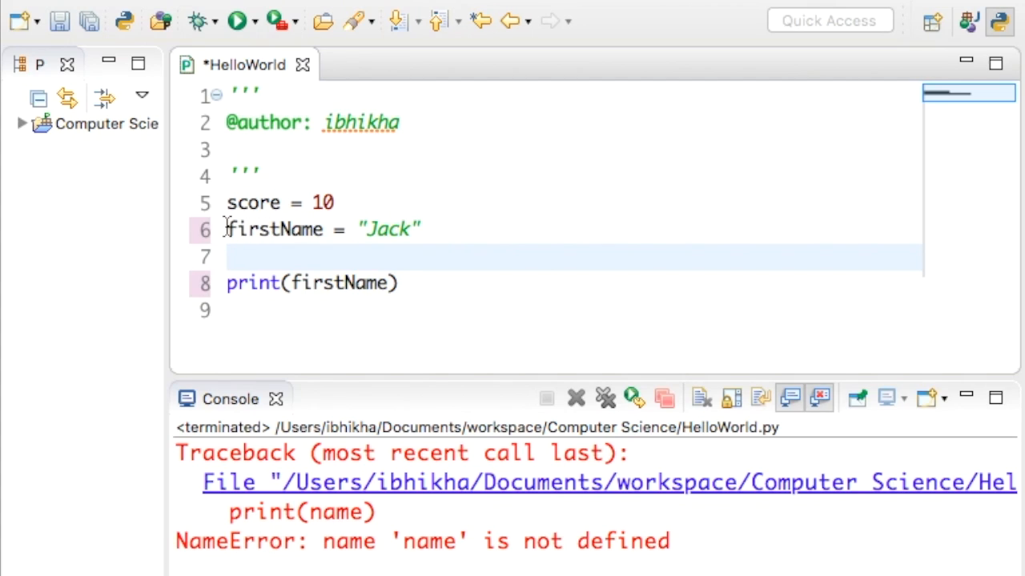
{"action": "mouse_move", "coordinate": [296, 230]}
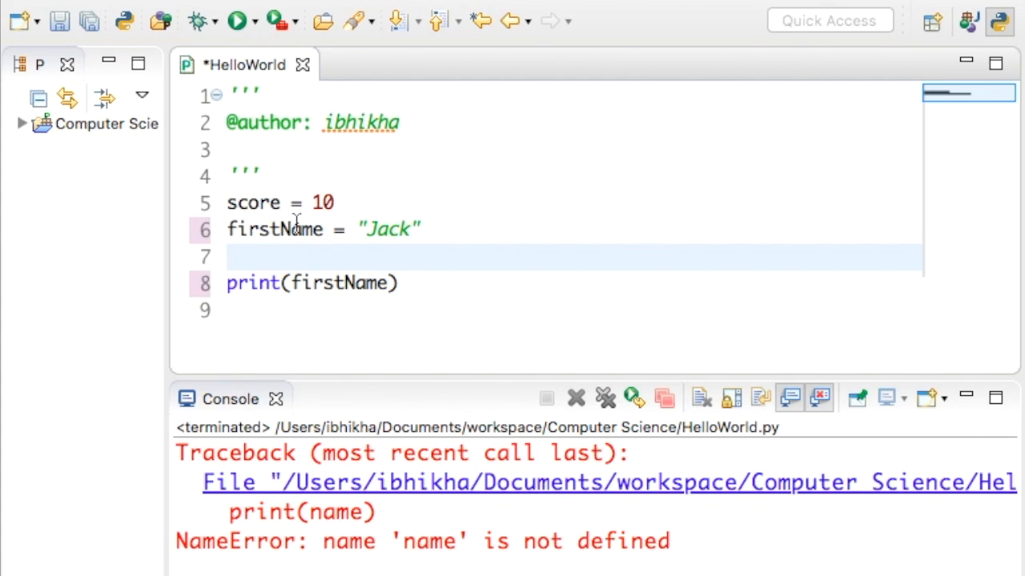
- Save and run HelloWorld, then select score and the value Jack
{"action": "left_click", "coordinate": [234, 20]}
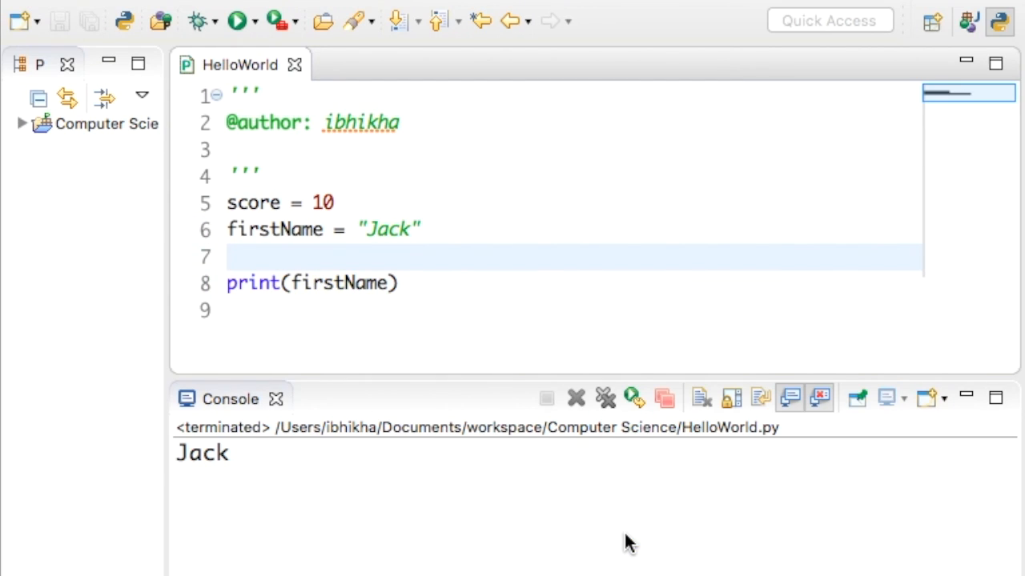
{"action": "left_click", "coordinate": [229, 256]}
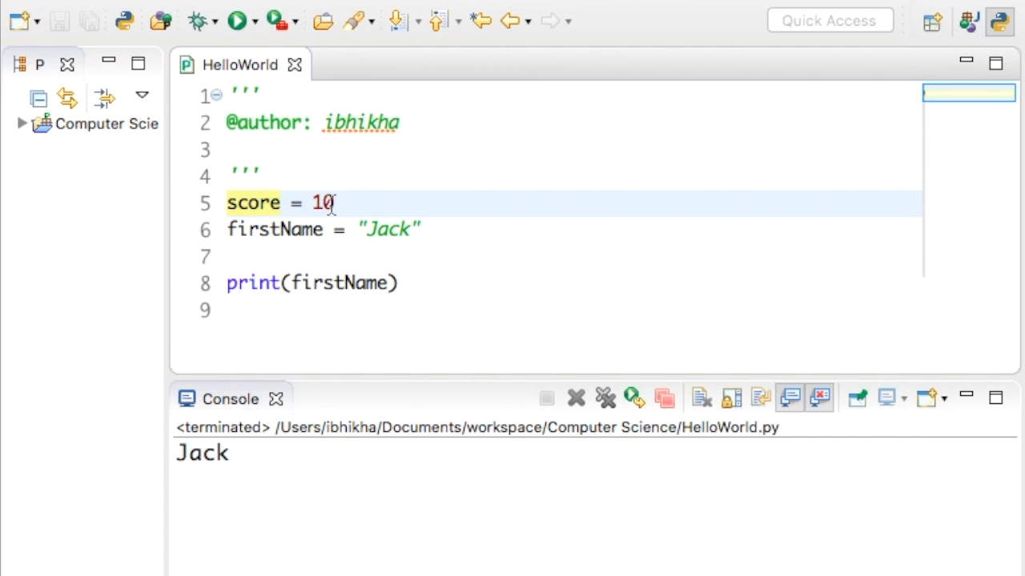
{"action": "left_click", "coordinate": [401, 230]}
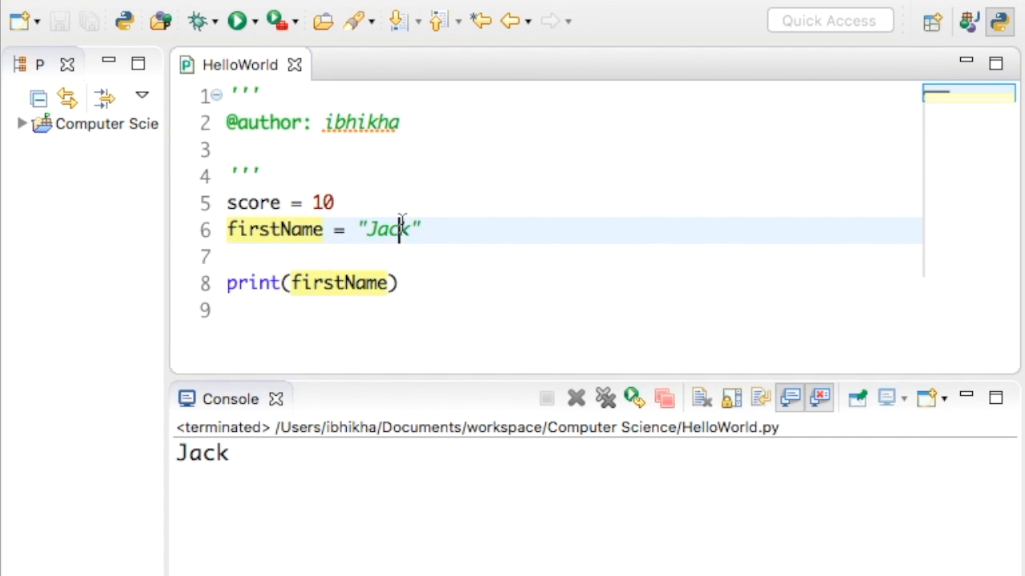
{"action": "double_click", "coordinate": [387, 229]}
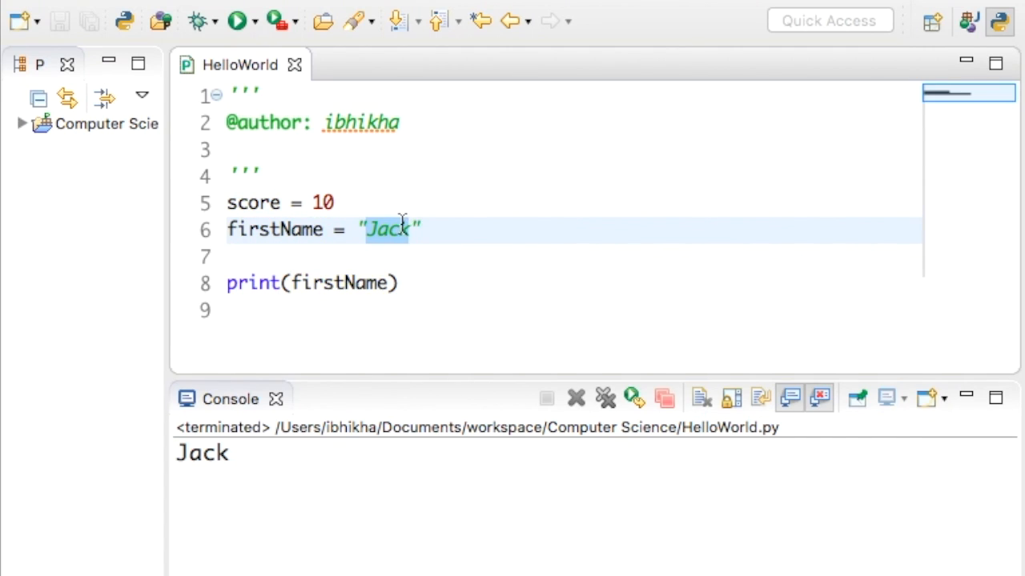